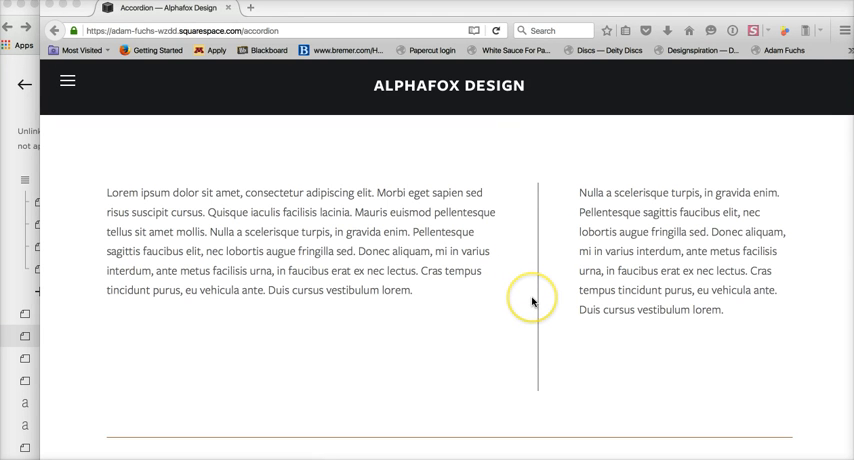
pyautogui.moveTo(543, 293)
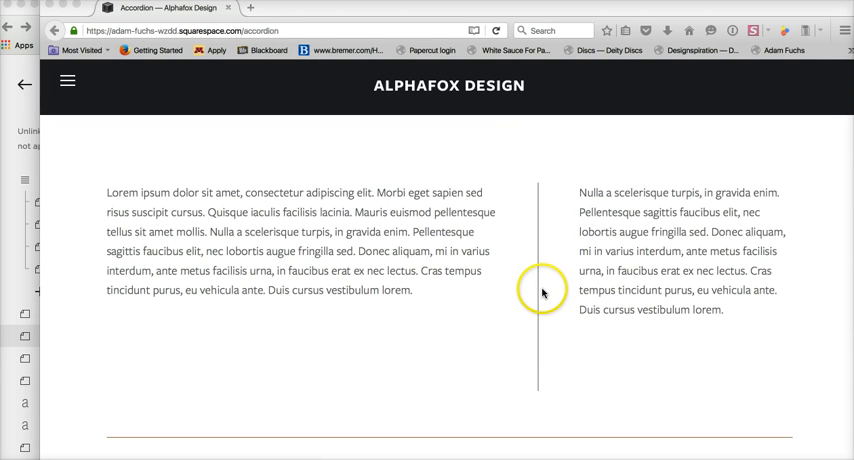
pyautogui.moveTo(543, 293)
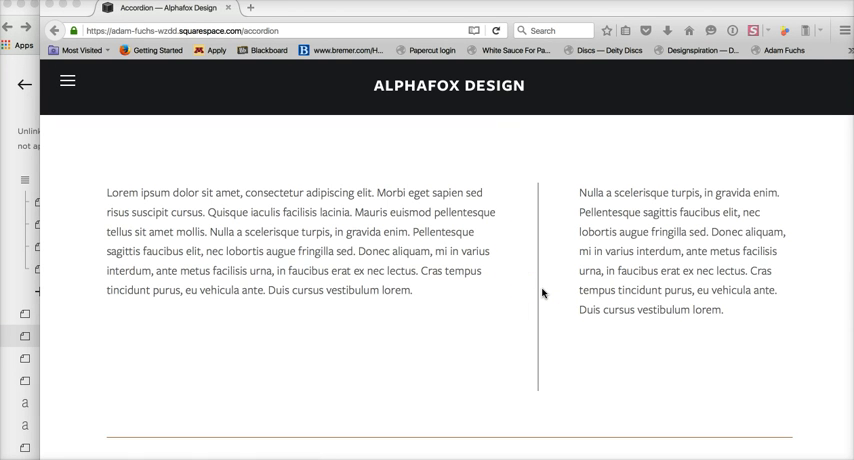
# Put the Accordion page into edit mode and insert a Code block between its text columns
pyautogui.scroll(-3)
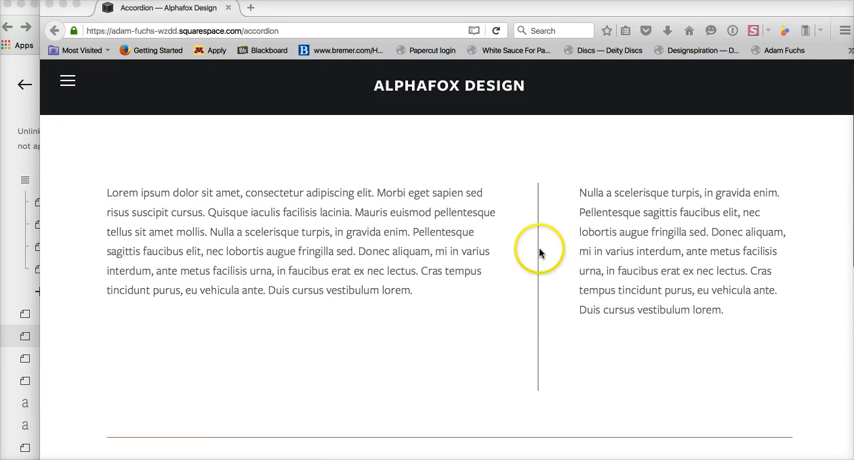
pyautogui.moveTo(548, 288)
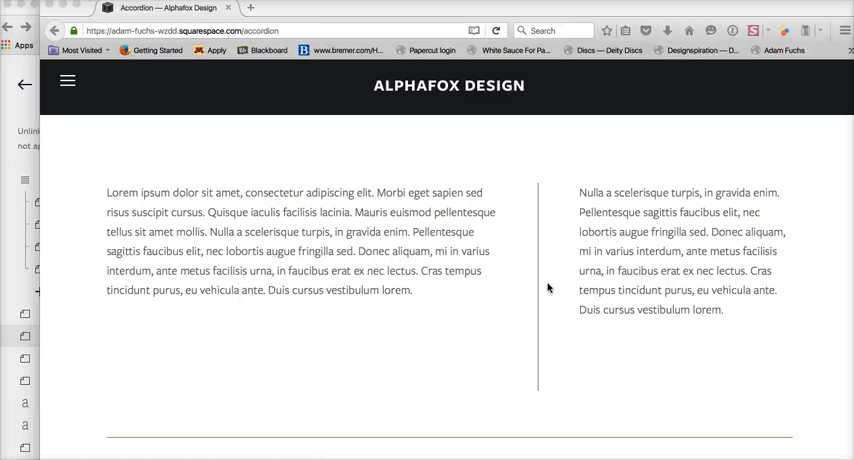
pyautogui.click(543, 254)
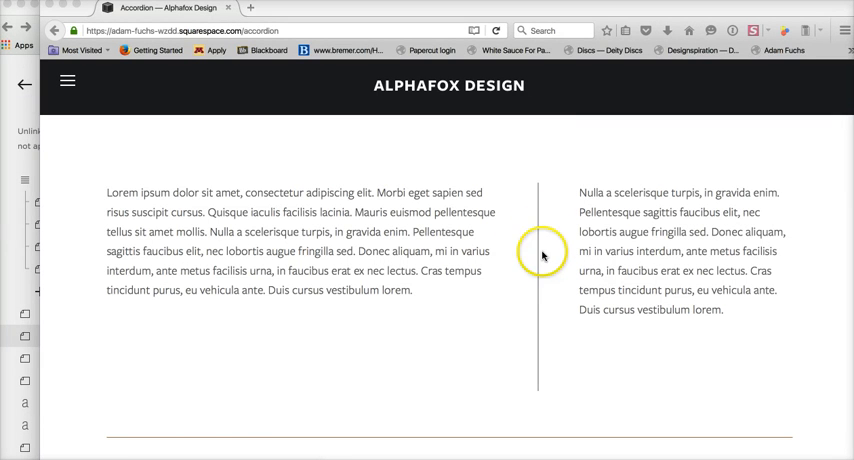
pyautogui.moveTo(381, 227)
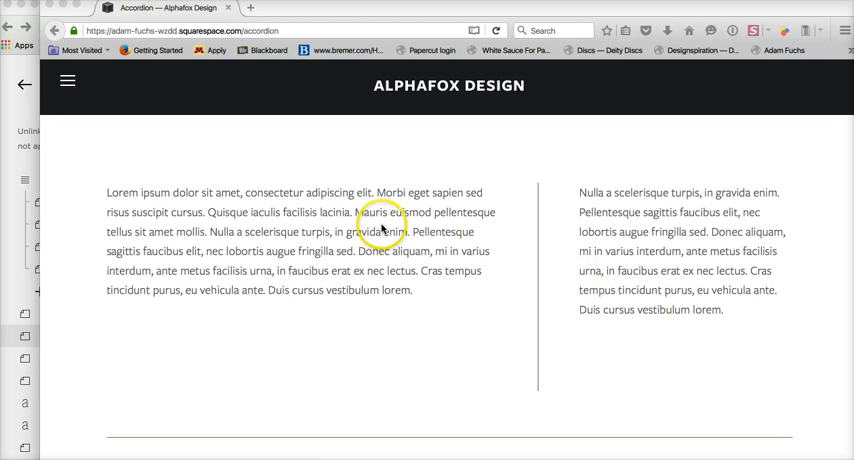
pyautogui.moveTo(208, 230)
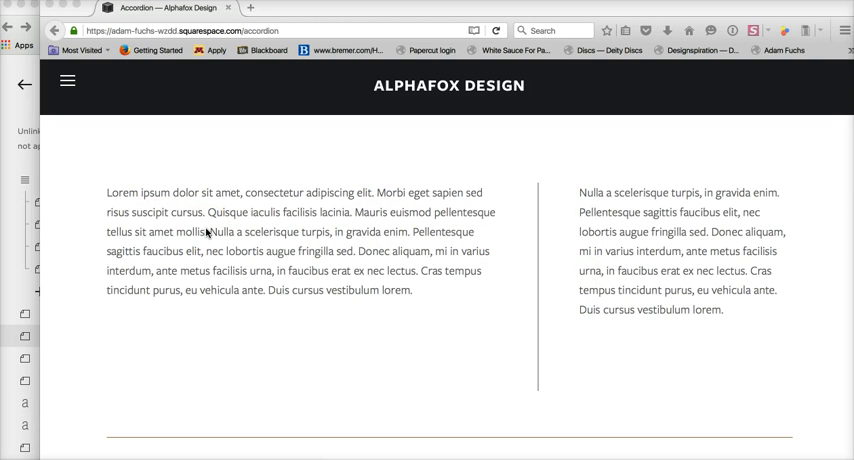
pyautogui.moveTo(159, 132)
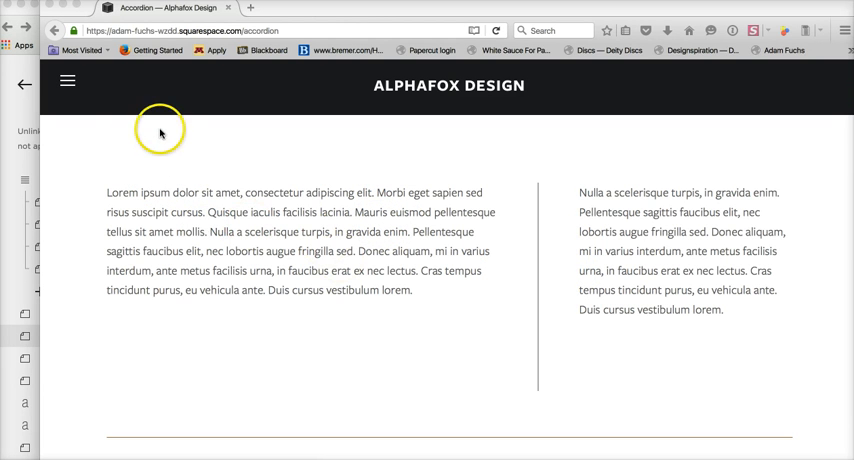
pyautogui.moveTo(163, 160)
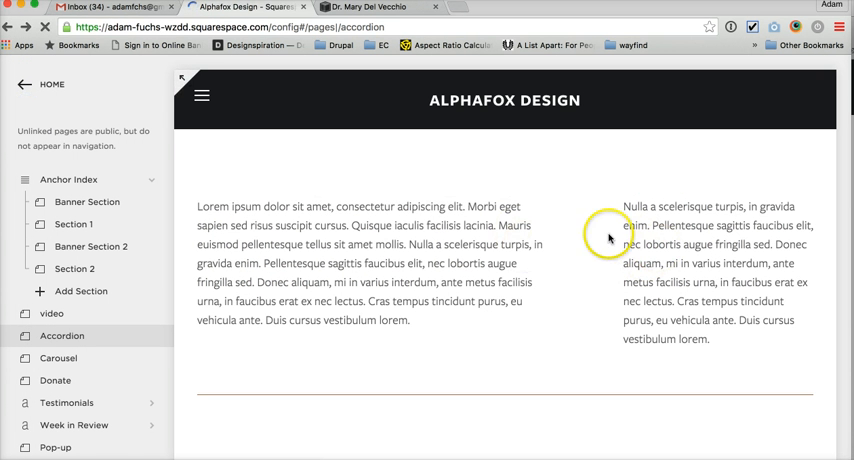
pyautogui.moveTo(636, 237)
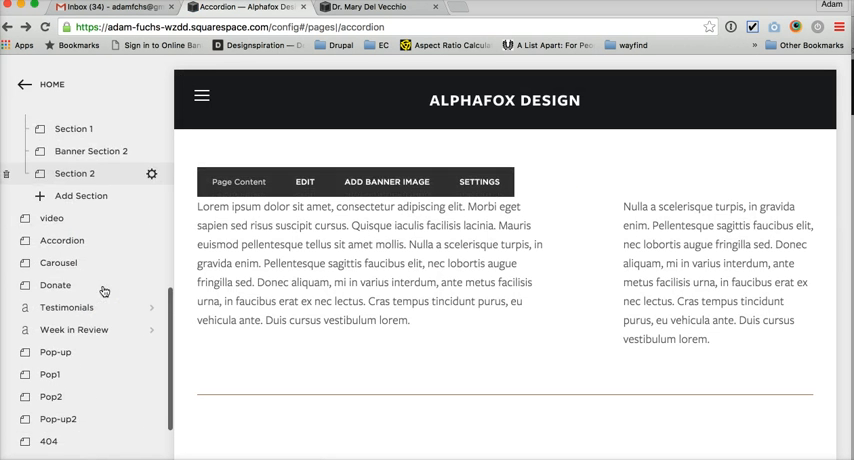
pyautogui.scroll(-3)
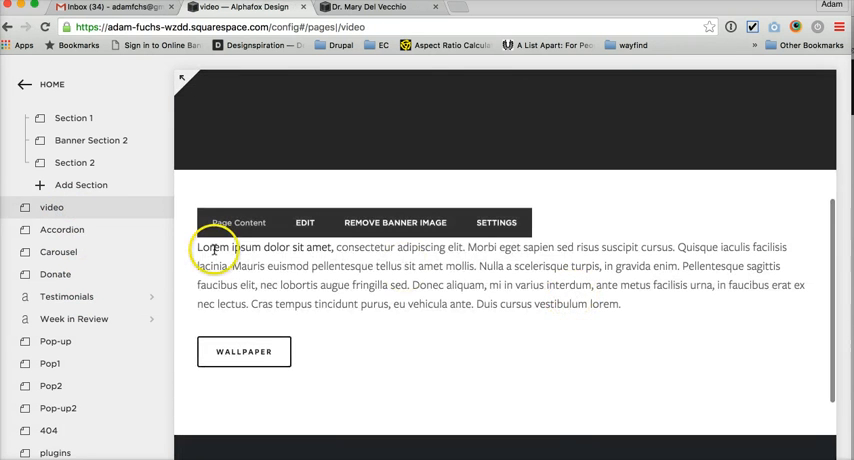
pyautogui.click(62, 229)
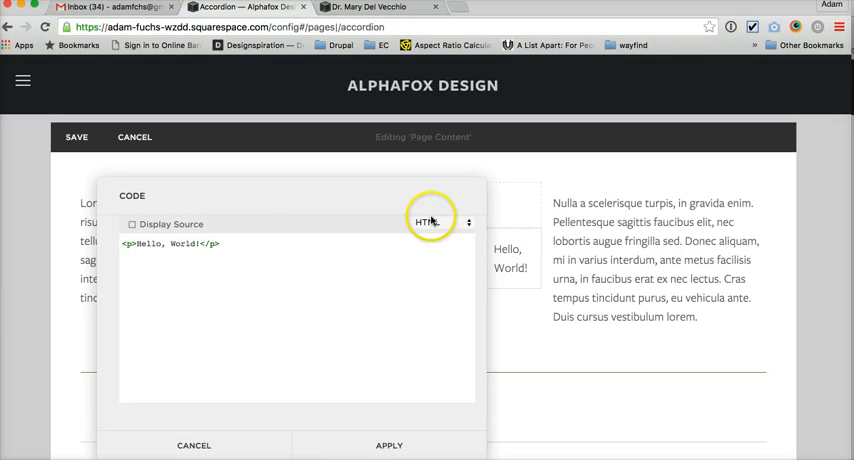
# Replace the Code block's Hello World HTML with <div class="vertical-rule"></div> and apply it
pyautogui.write('<di')
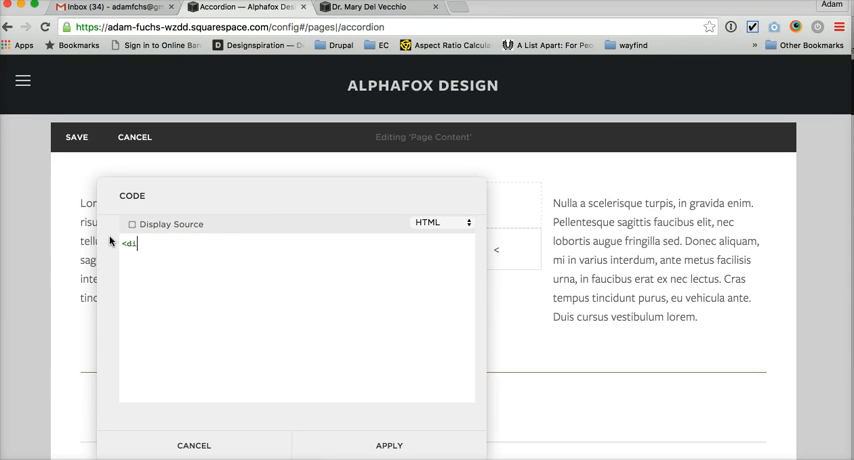
pyautogui.write('v class')
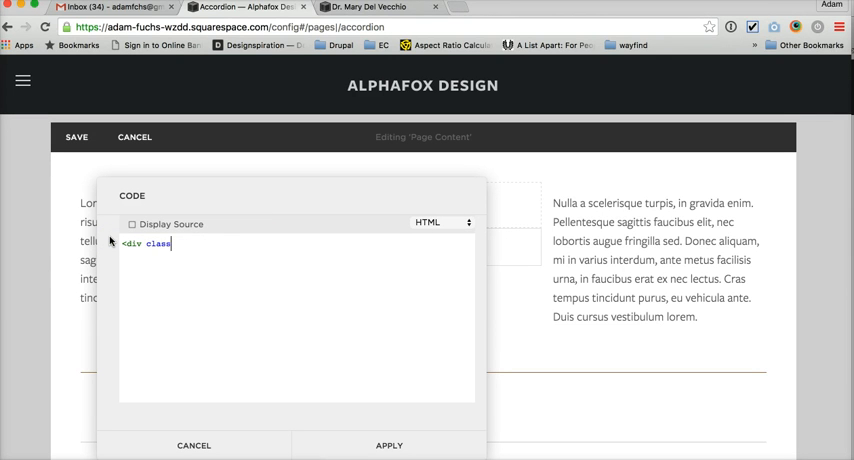
pyautogui.write('="vertica')
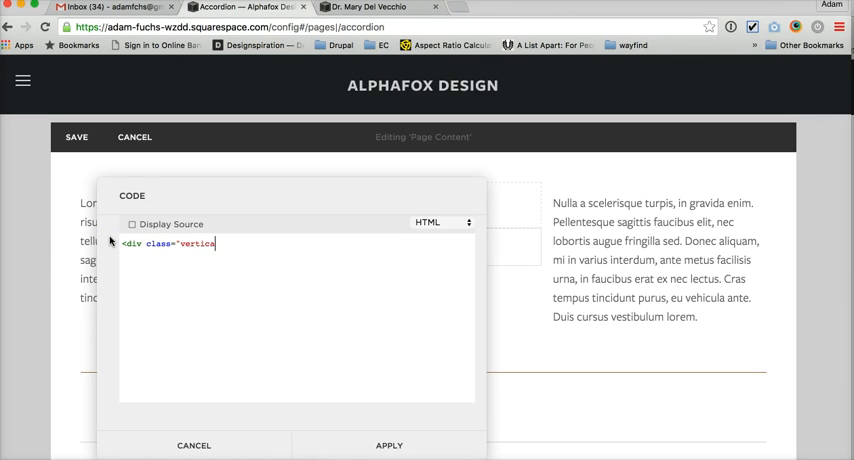
pyautogui.write('l-rule">')
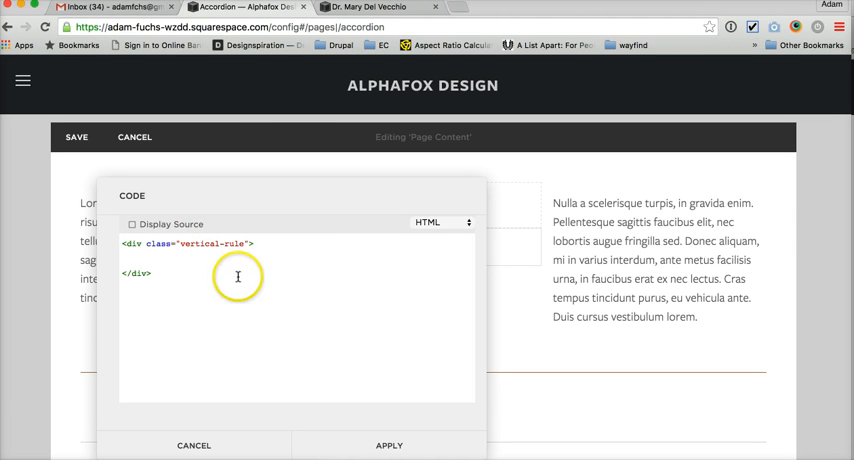
pyautogui.moveTo(520, 283)
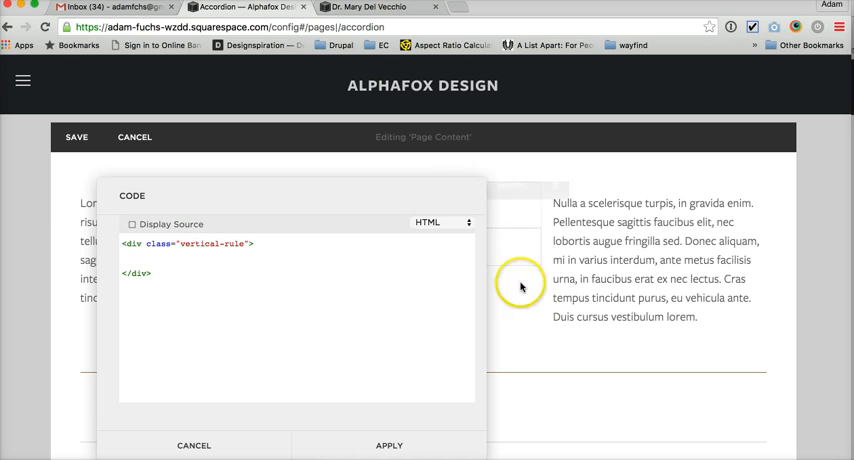
pyautogui.moveTo(234, 257)
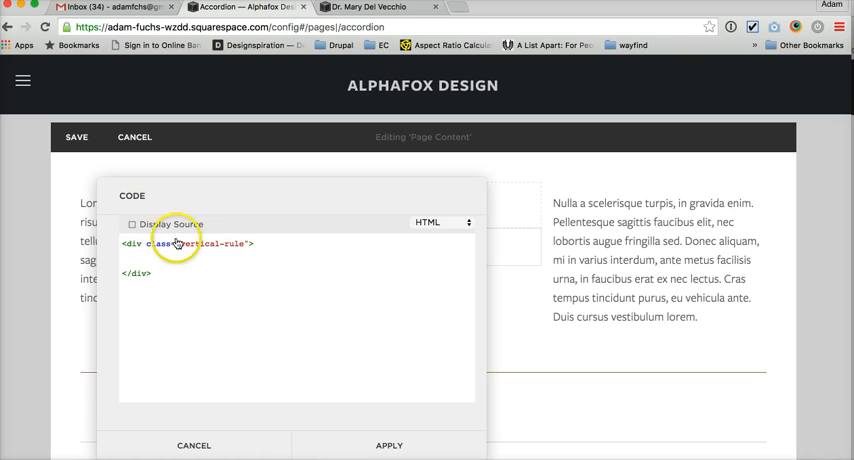
pyautogui.moveTo(393, 433)
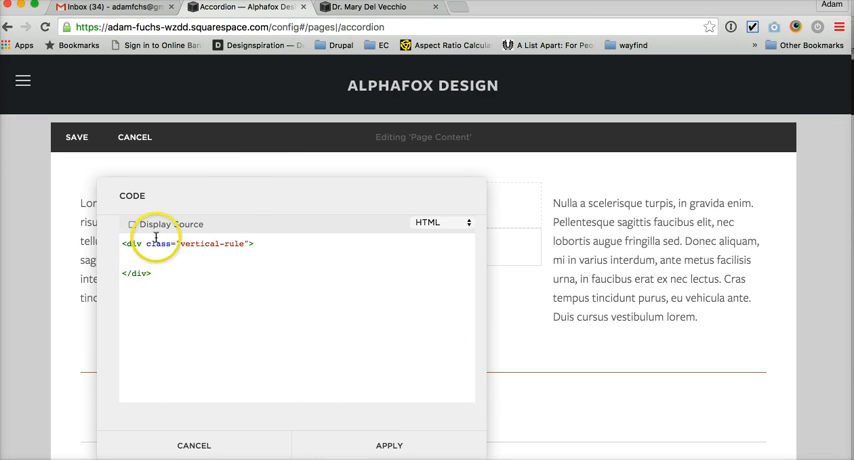
pyautogui.moveTo(405, 413)
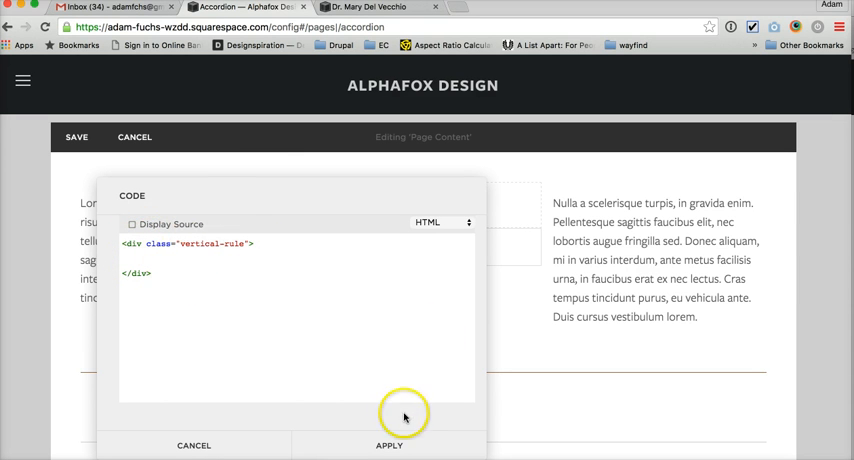
pyautogui.click(389, 445)
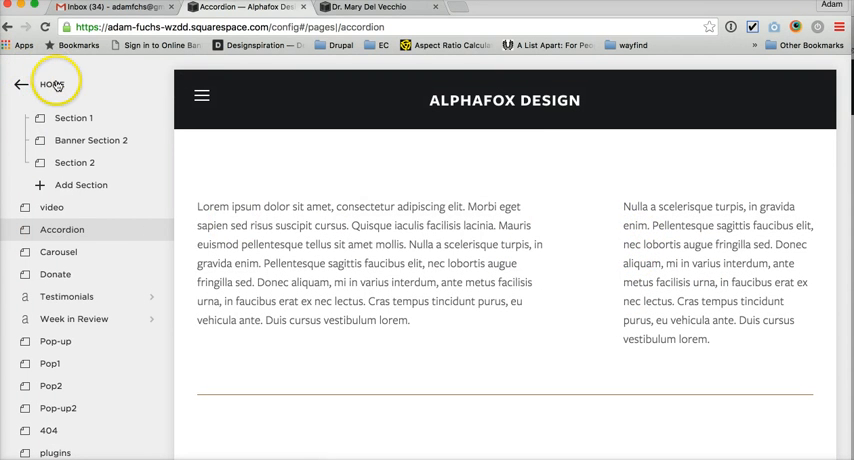
# Add a .vertical-rule rule in Custom CSS: display block, width 1px, background #666666
pyautogui.click(22, 84)
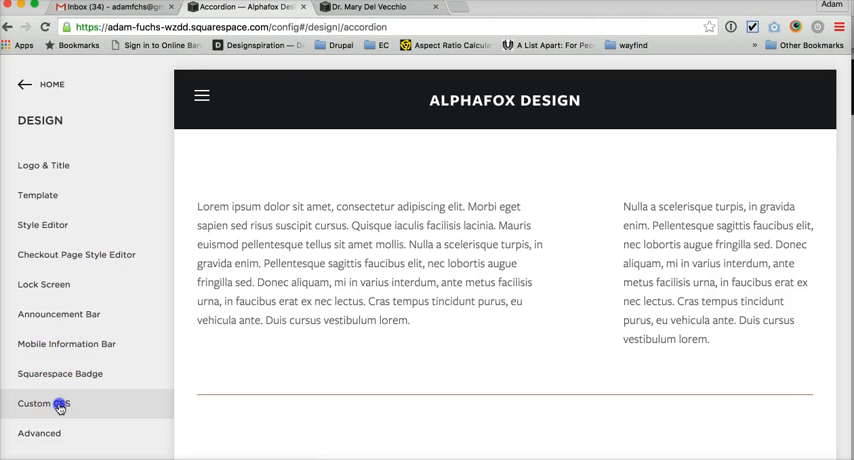
pyautogui.click(43, 403)
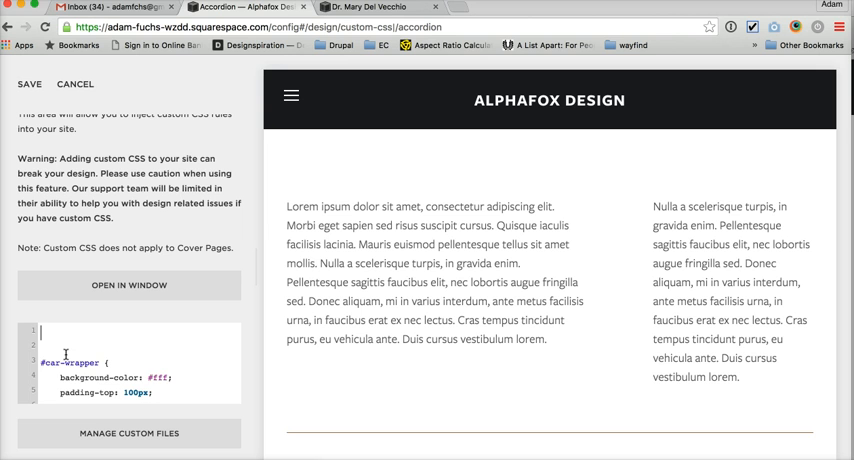
pyautogui.write('.vertical-rule{')
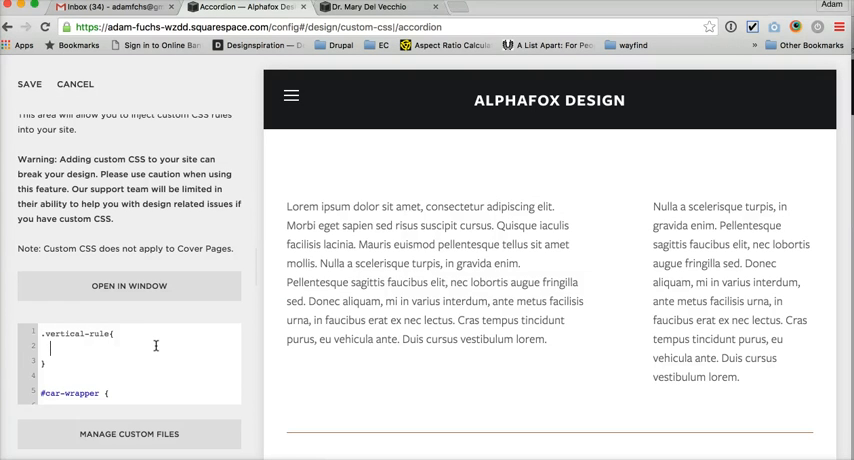
pyautogui.write('display: b')
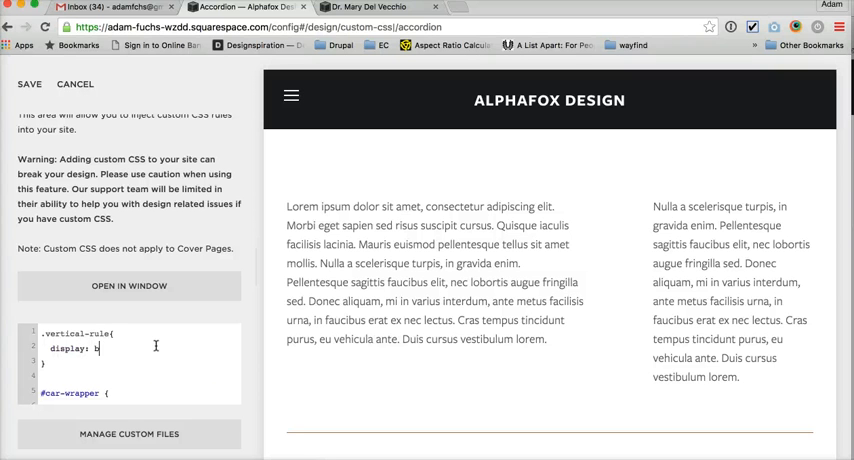
pyautogui.write('lock;')
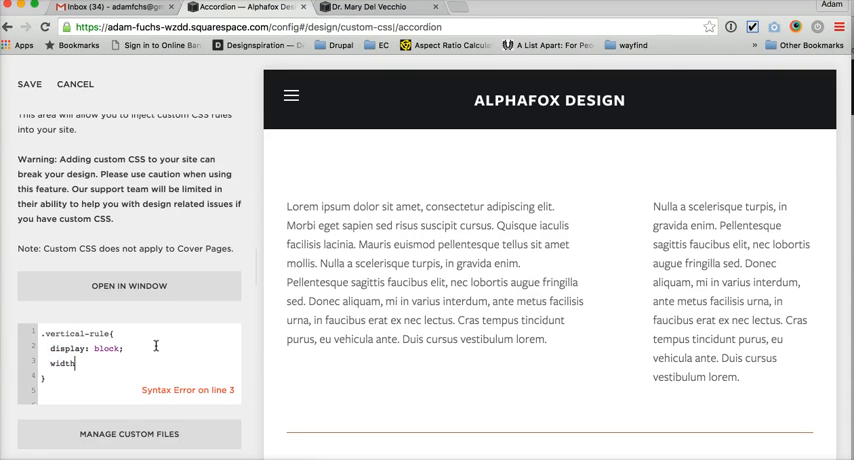
pyautogui.write(': 1')
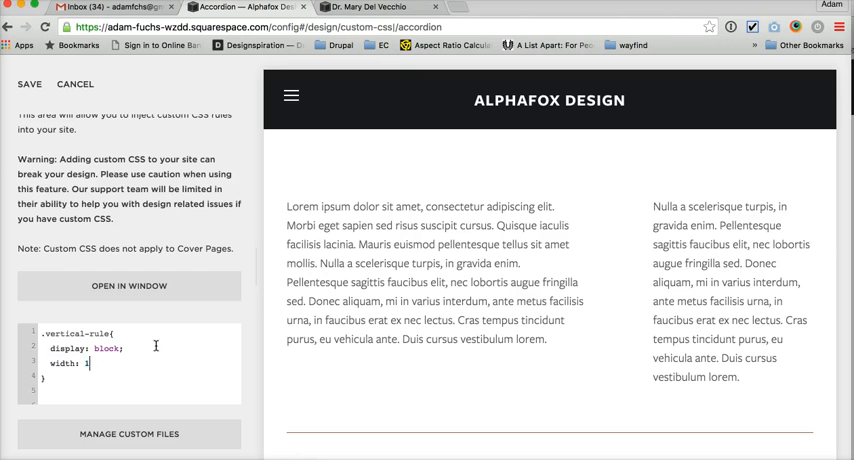
pyautogui.write('px;')
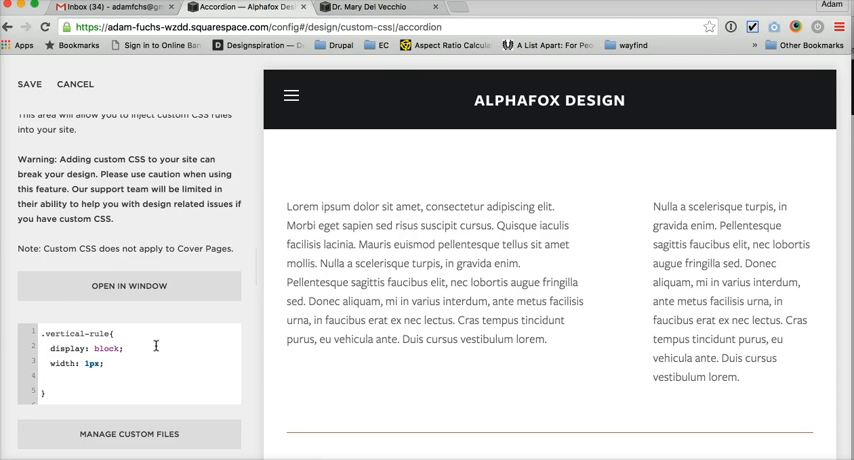
pyautogui.write('background:')
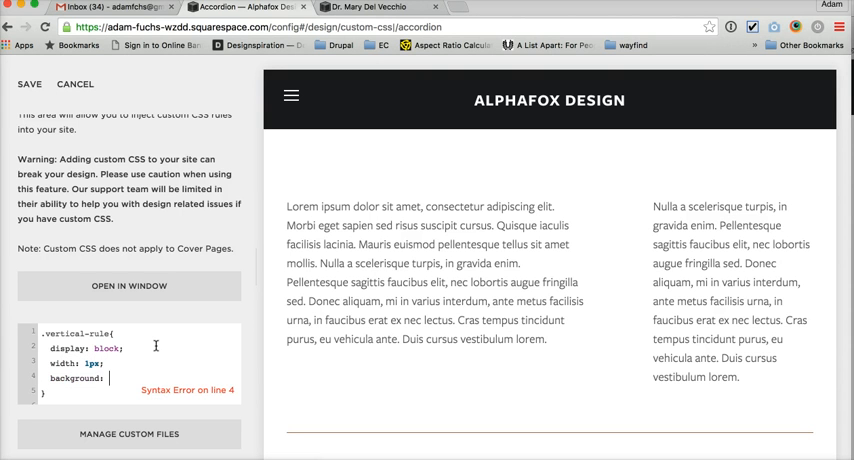
pyautogui.write('#6')
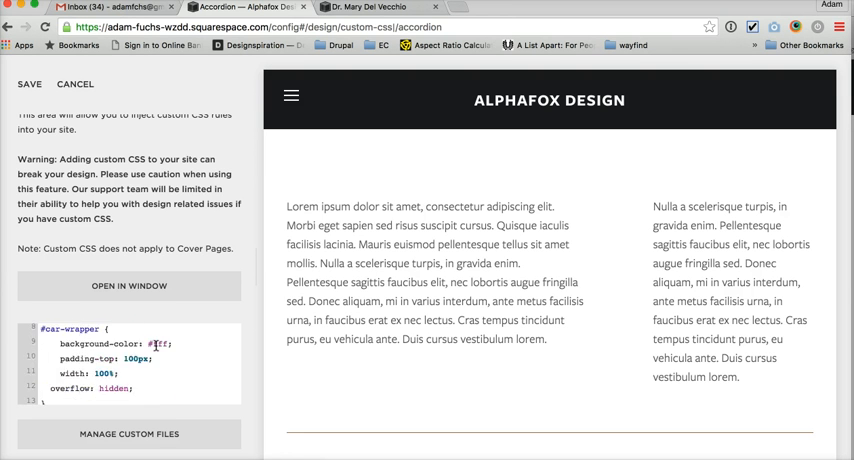
pyautogui.scroll(-3)
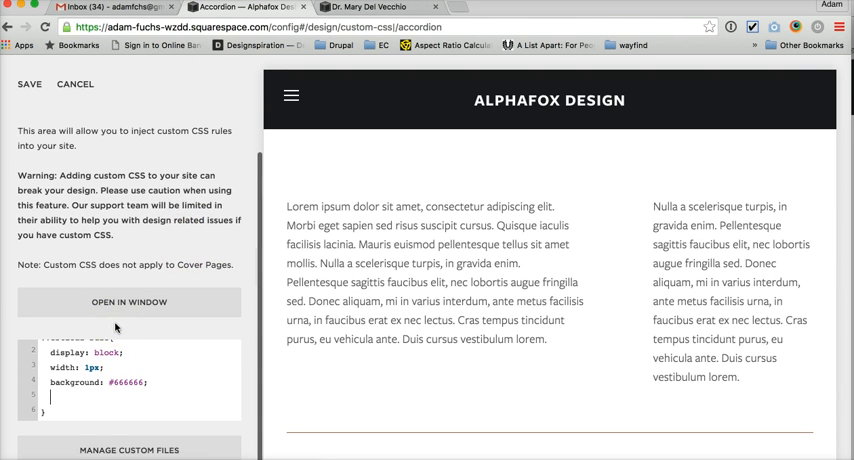
# Add height: 60px and margin: 0 auto to the .vertical-rule CSS
pyautogui.write('height:')
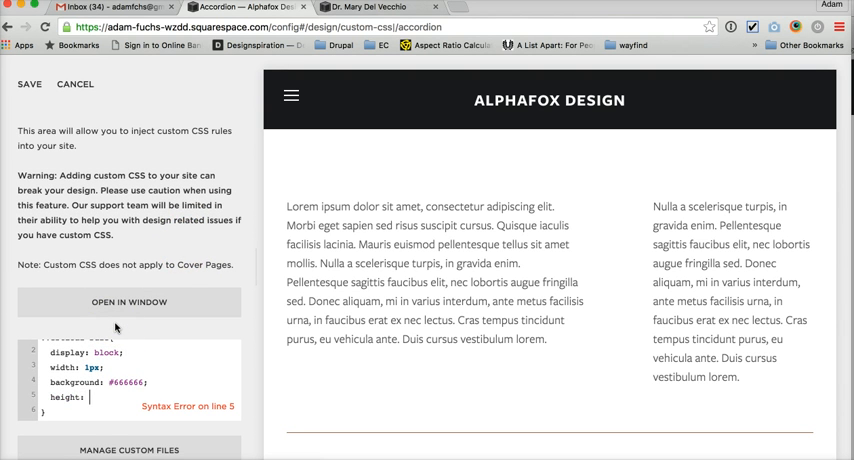
pyautogui.write('60px;')
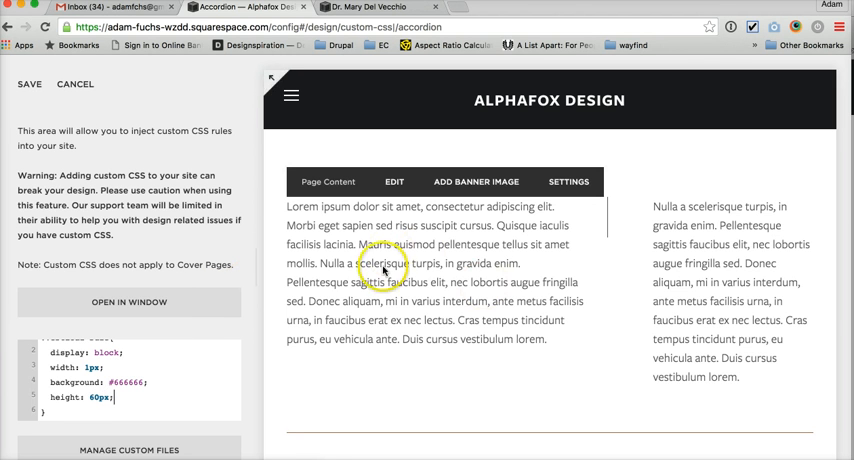
pyautogui.moveTo(604, 207)
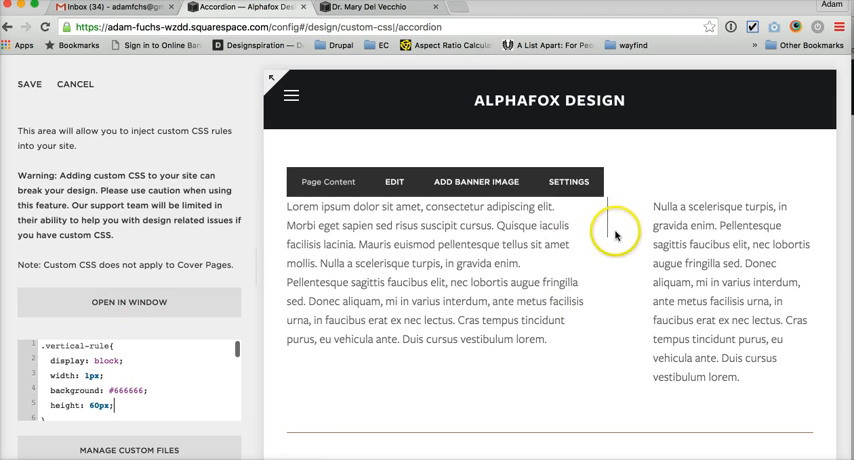
pyautogui.moveTo(585, 242)
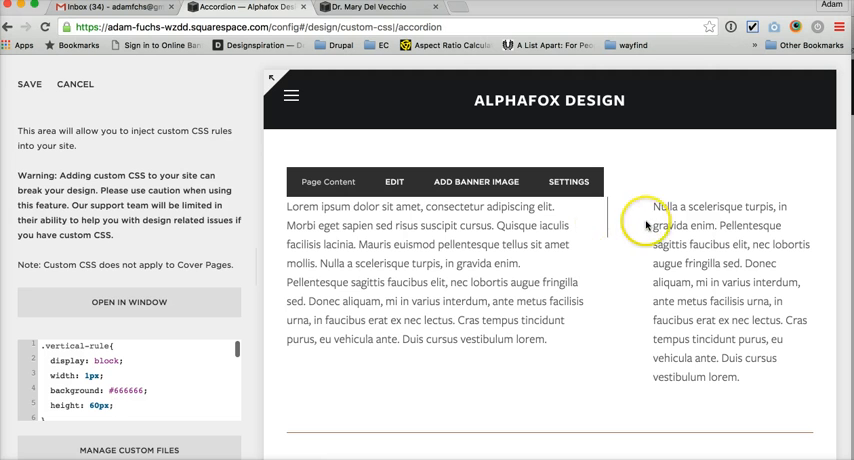
pyautogui.moveTo(500, 185)
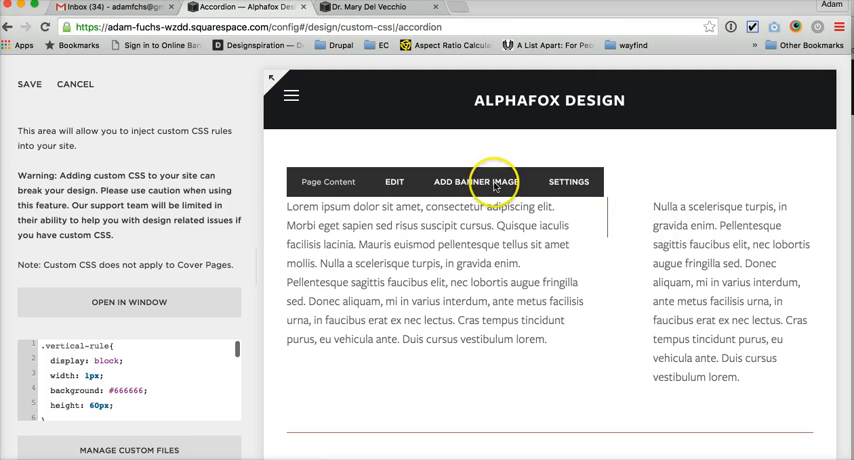
pyautogui.moveTo(600, 230)
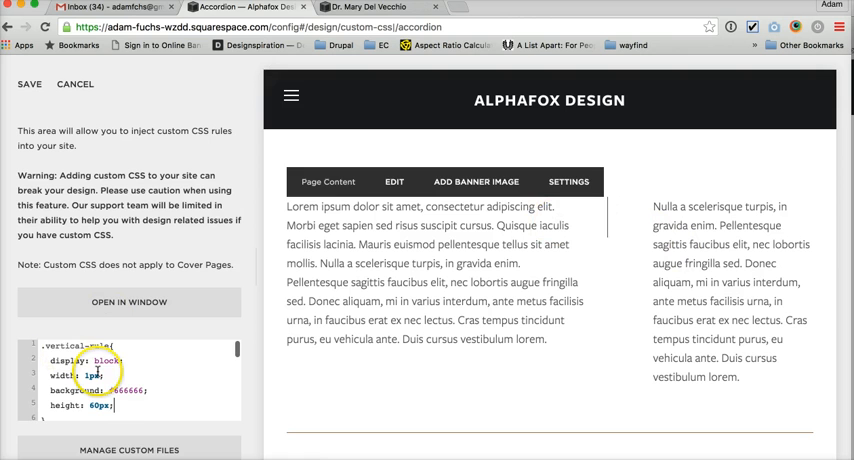
pyautogui.write('margin')
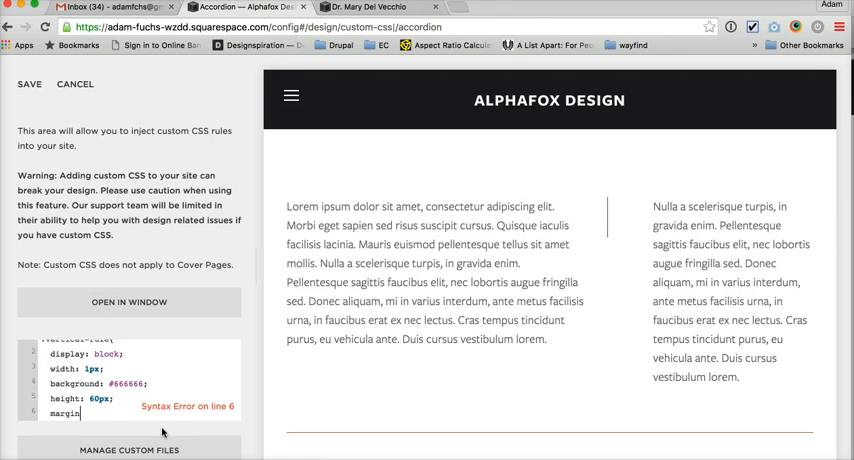
pyautogui.write(': 0 auto;')
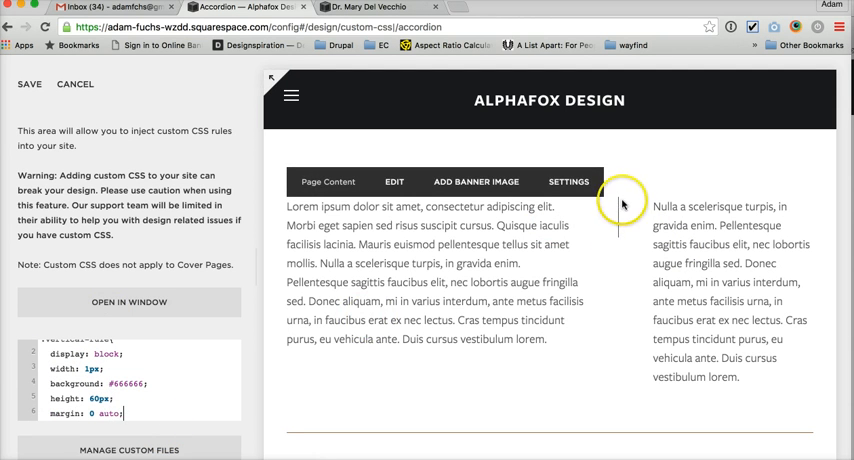
pyautogui.moveTo(622, 203)
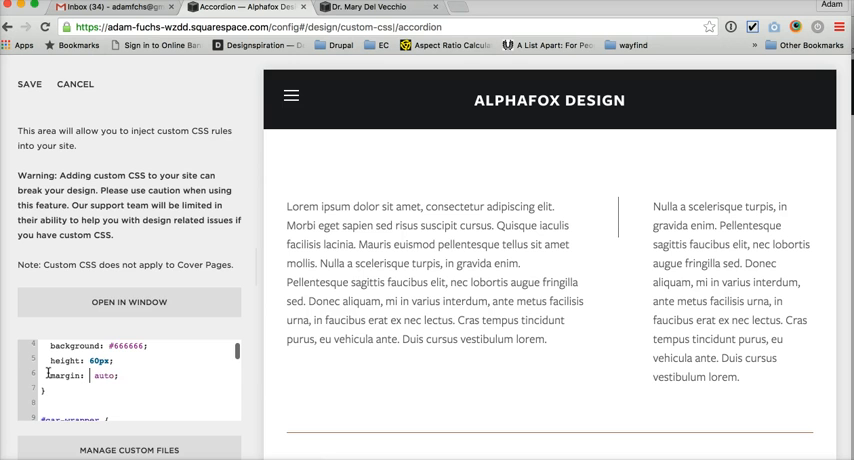
pyautogui.scroll(-3)
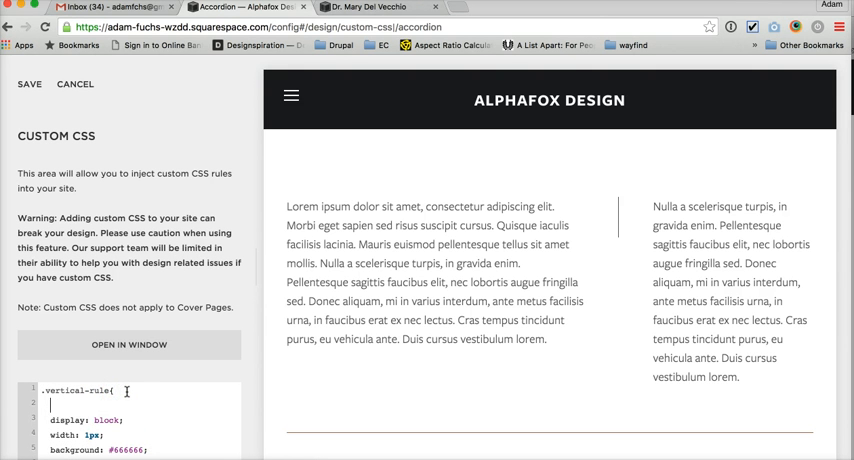
# Add position: relative and top: 2em at the start of .vertical-rule
pyautogui.write('position')
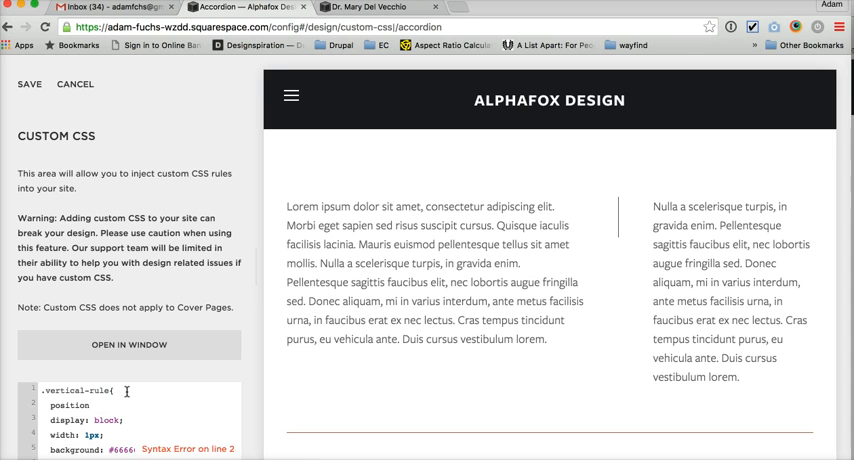
pyautogui.write('relative;')
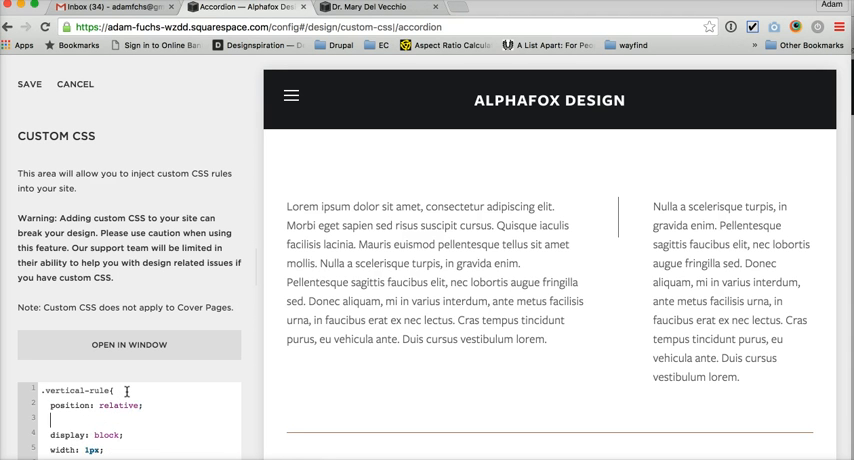
pyautogui.write('top: 2em;')
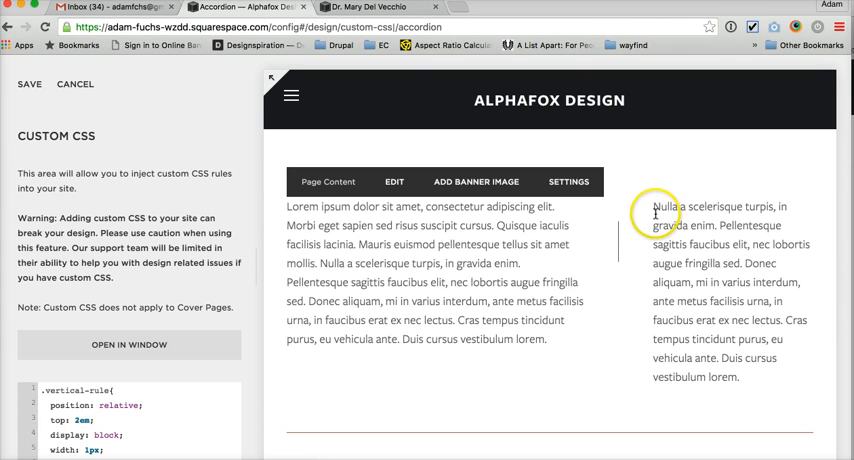
pyautogui.moveTo(641, 210)
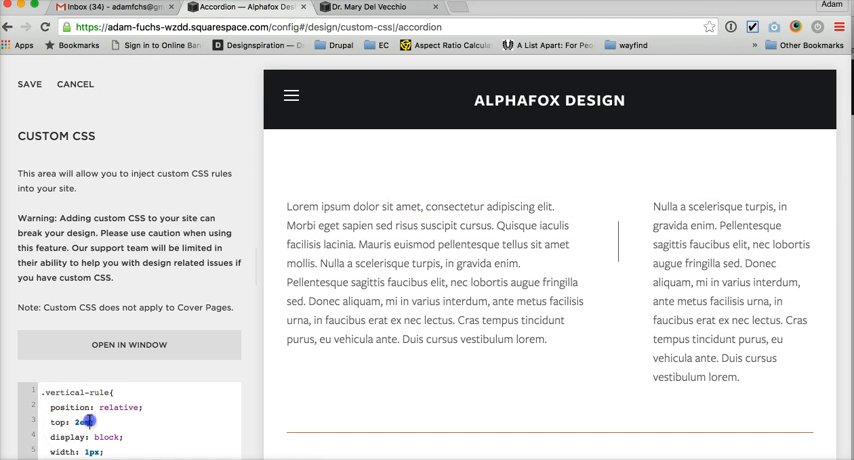
pyautogui.scroll(-3)
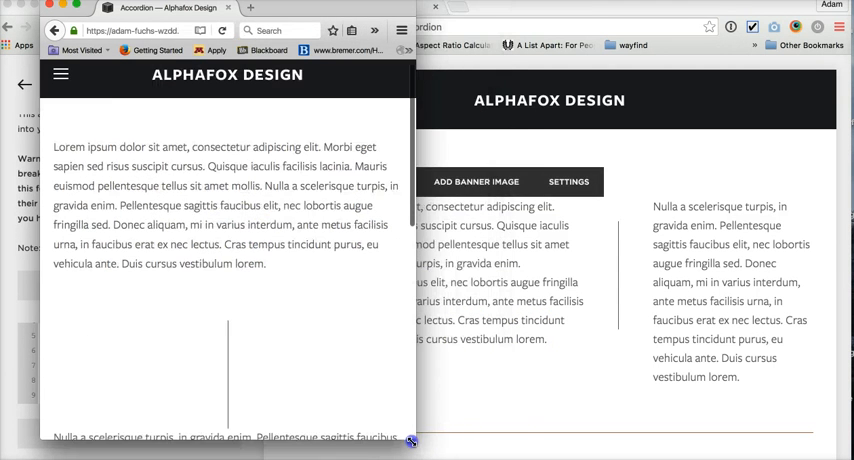
# Scroll the narrow Firefox preview to view the rule between stacked paragraphs
pyautogui.scroll(-3)
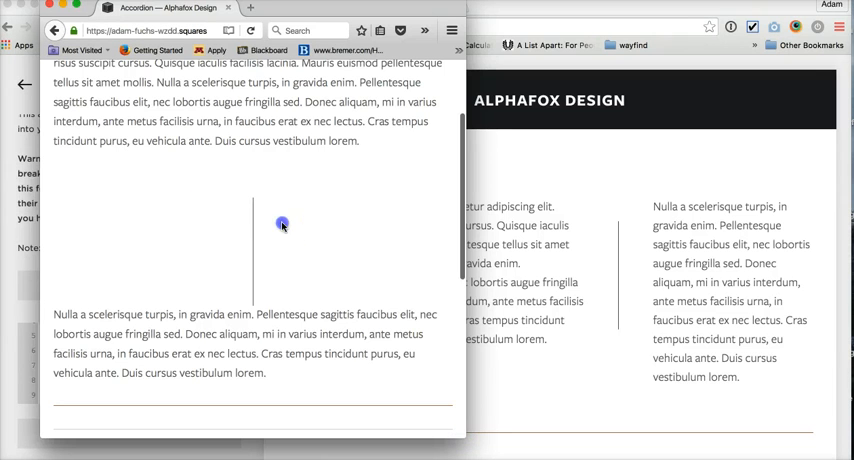
pyautogui.moveTo(456, 417)
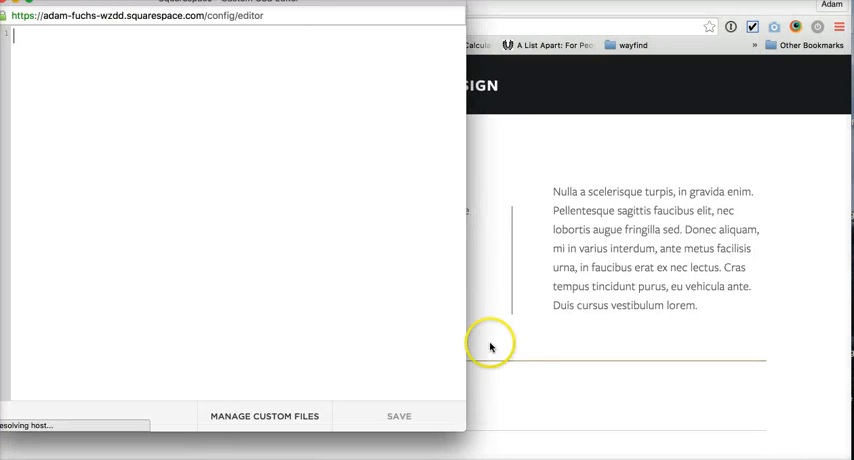
# Inspect the narrow preview page and select the header element in the Inspector
pyautogui.rightClick(312, 287)
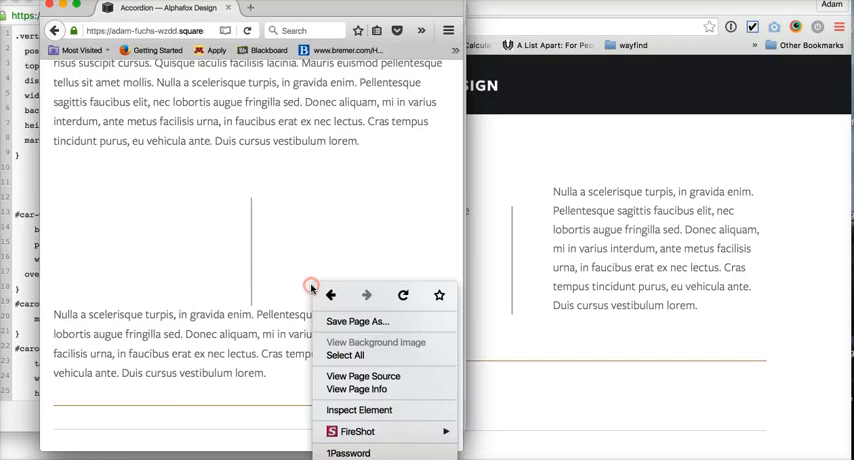
pyautogui.click(359, 410)
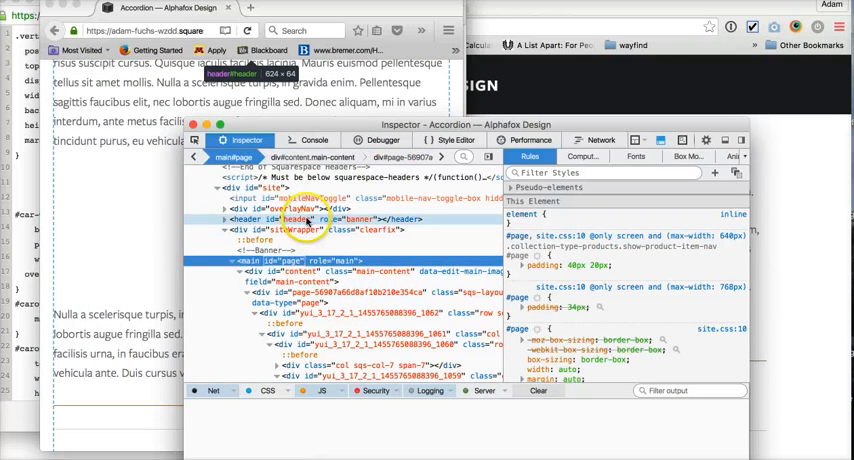
pyautogui.click(290, 219)
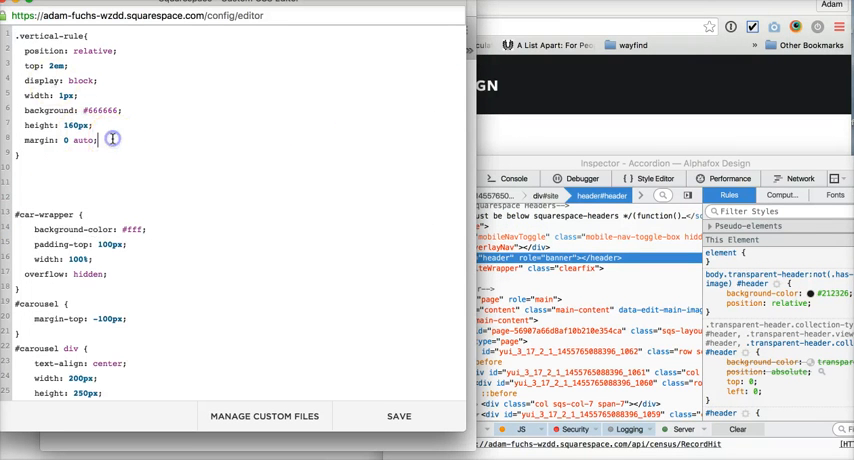
# Add a 640px-width media query inside .vertical-rule that sets display: none
pyautogui.write('@media')
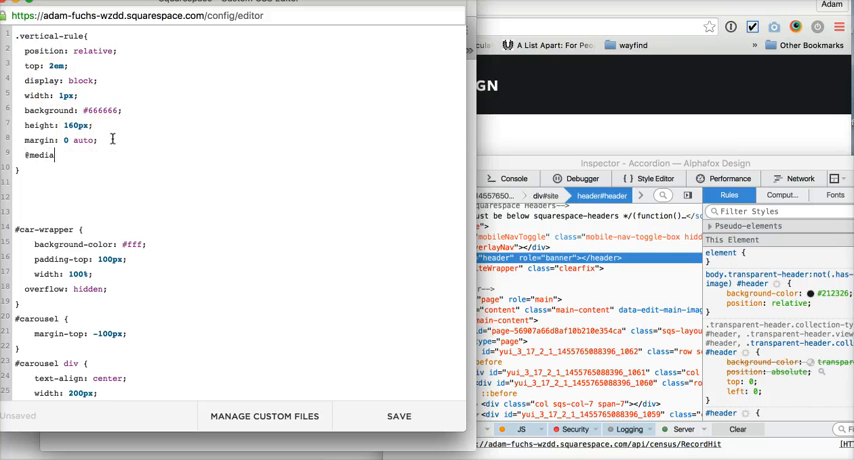
pyautogui.write('scree')
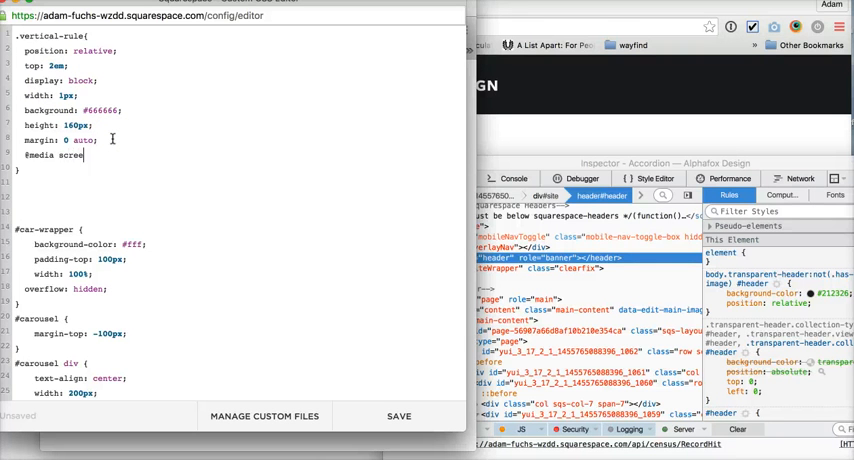
pyautogui.write('and')
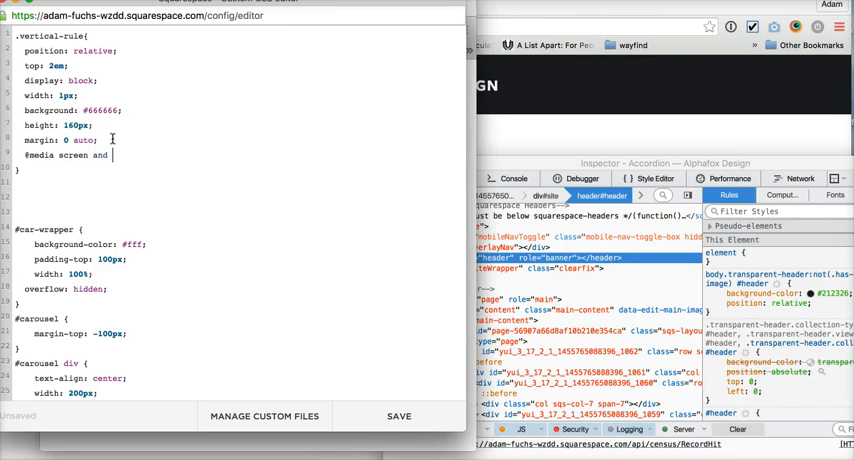
pyautogui.write('(min-width:')
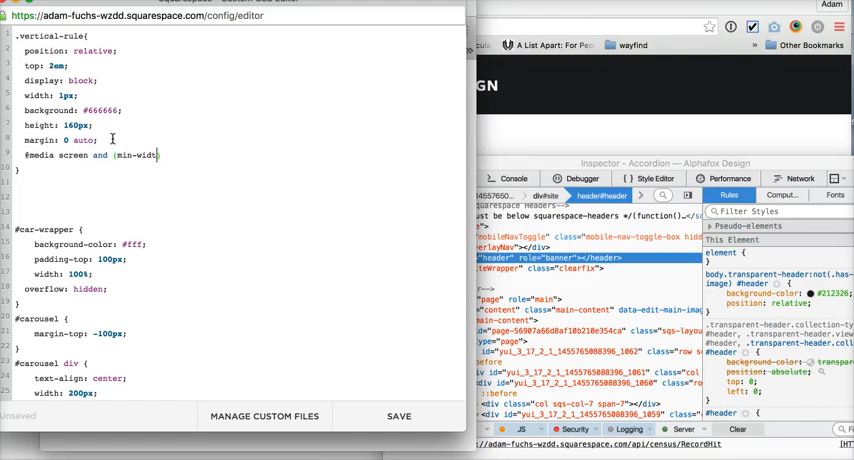
pyautogui.write('640px')
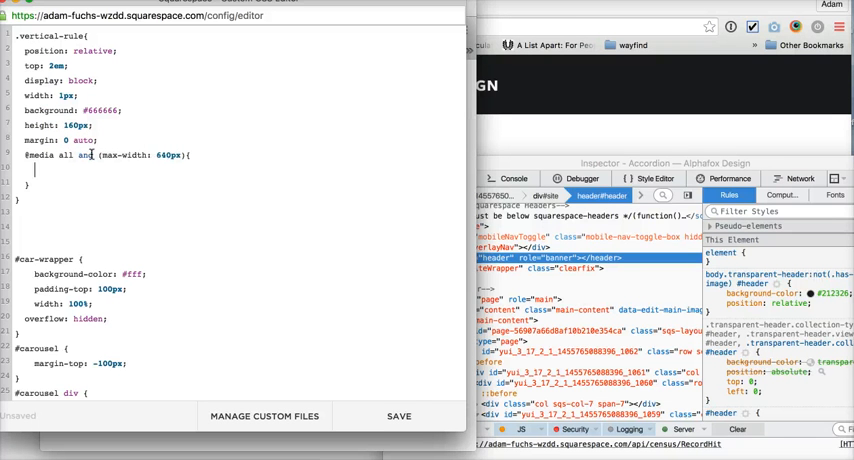
pyautogui.write('display:')
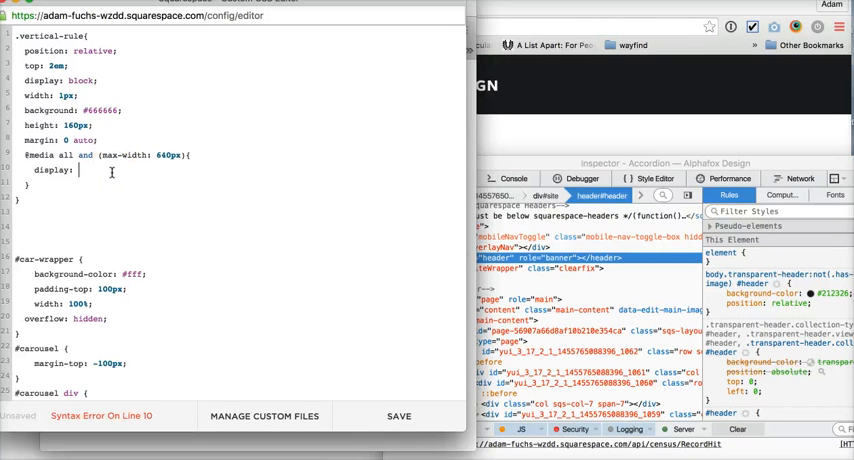
pyautogui.write('none;')
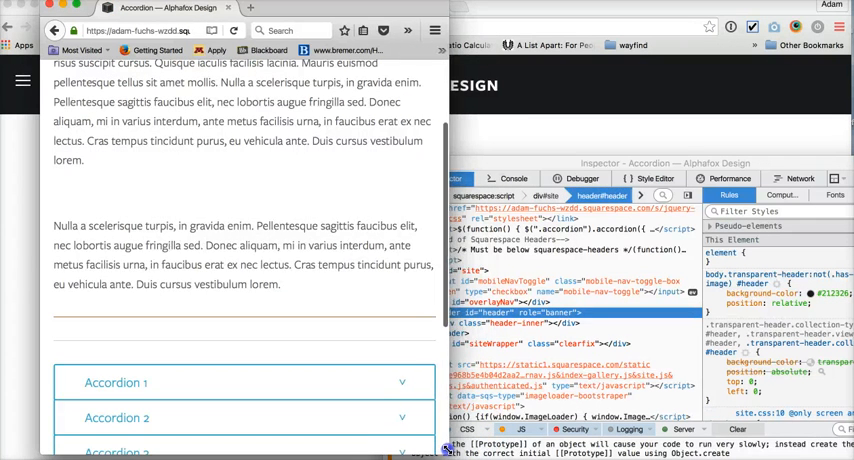
# Scroll up the narrow preview and inspect the column layout markup
pyautogui.scroll(3)
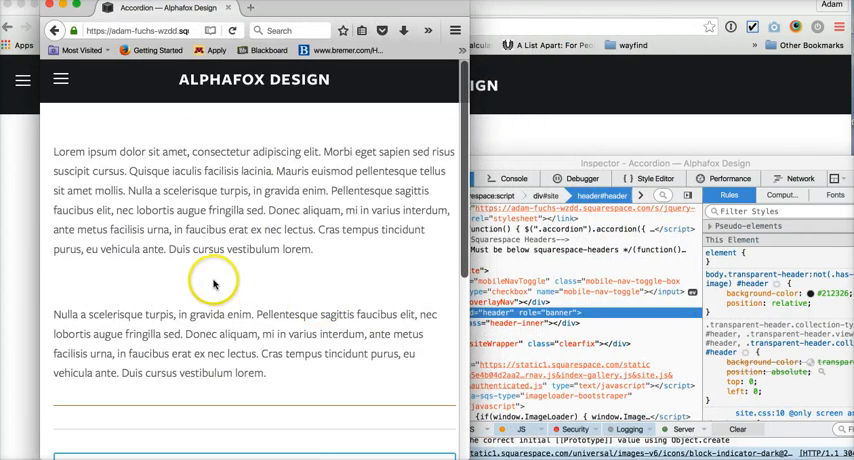
pyautogui.rightClick(213, 283)
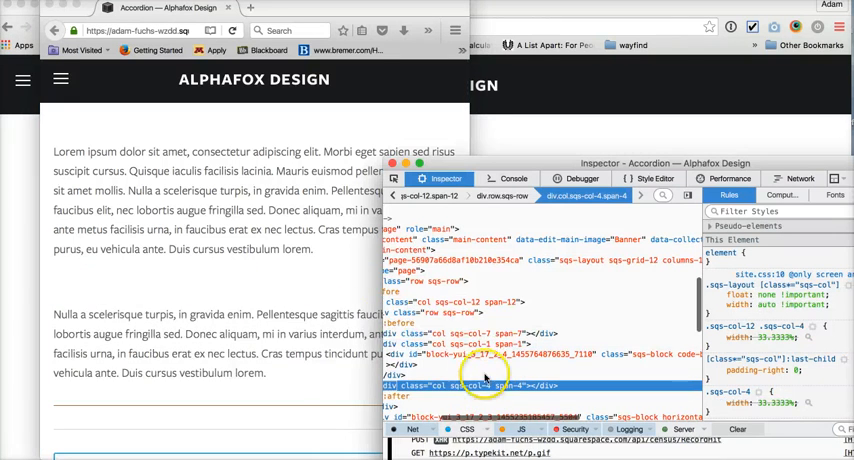
pyautogui.moveTo(170, 200)
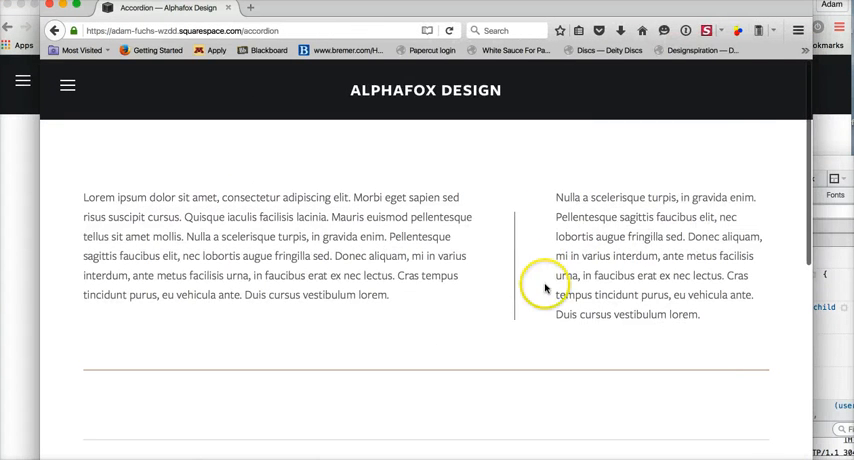
pyautogui.moveTo(512, 212)
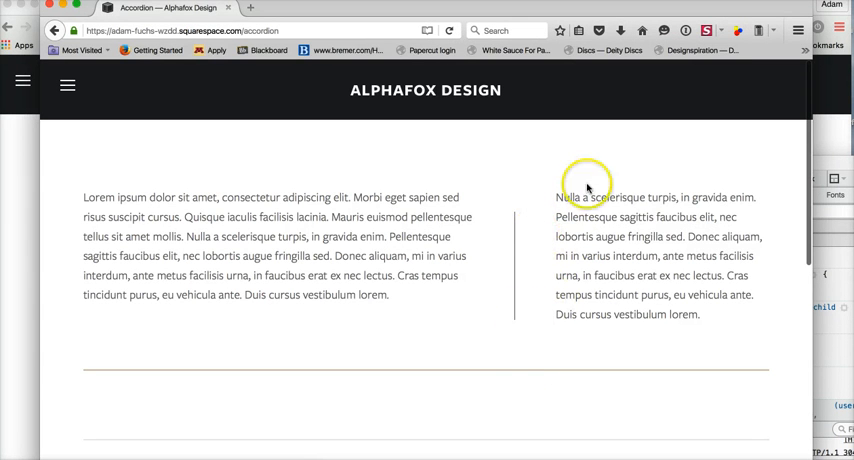
pyautogui.moveTo(18, 205)
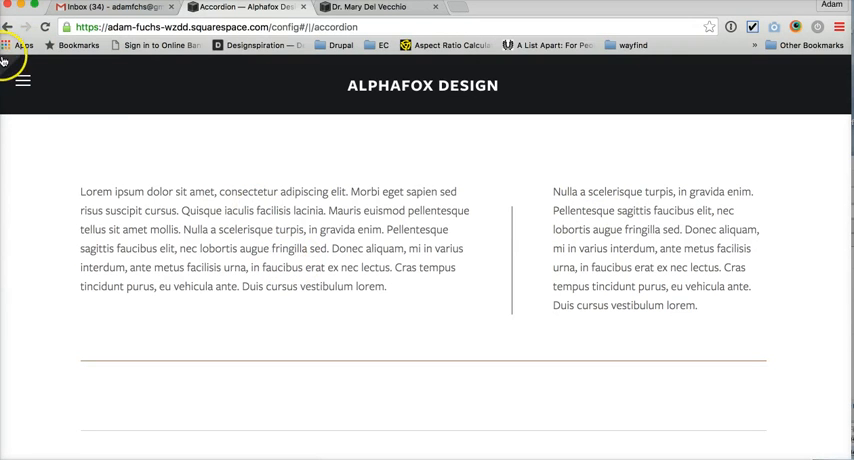
# Add the jQuery load/resize vertical-rule height script to the Code Injection Footer
pyautogui.click(22, 80)
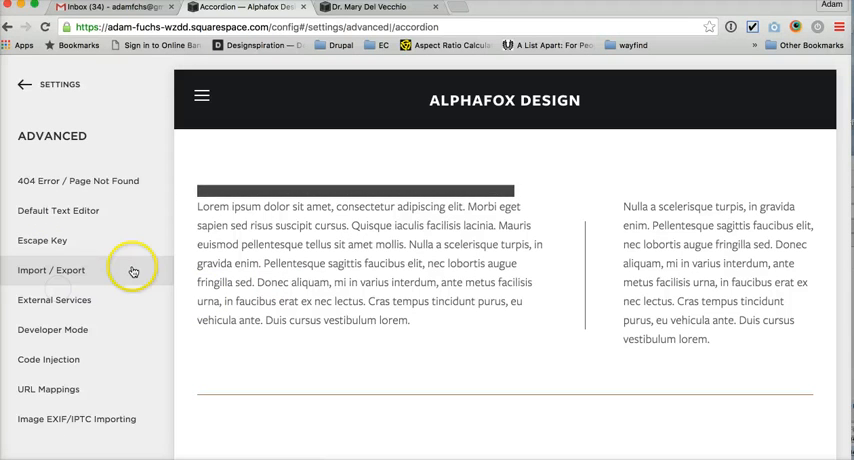
pyautogui.click(48, 359)
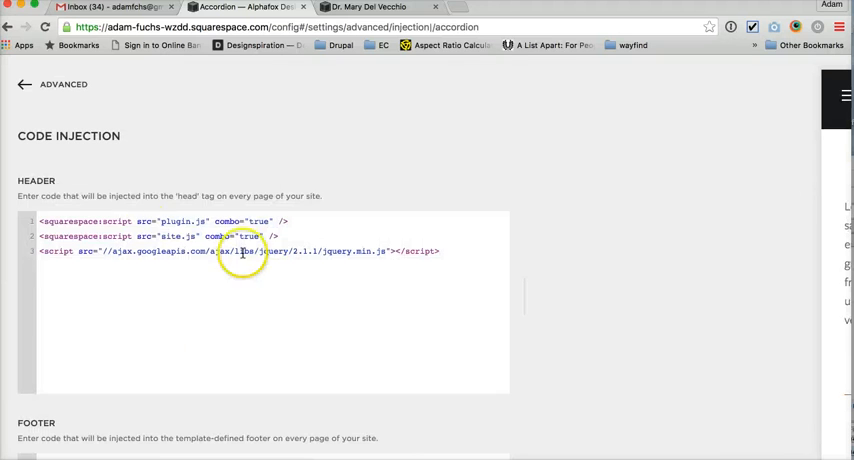
pyautogui.scroll(-3)
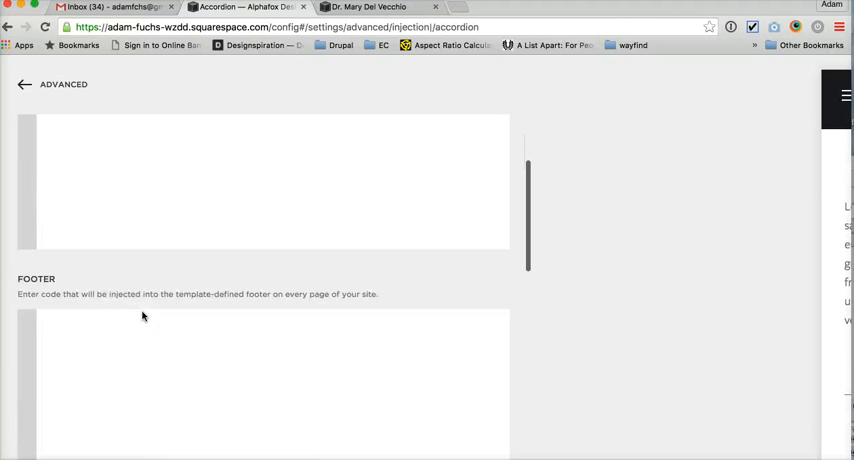
pyautogui.scroll(3)
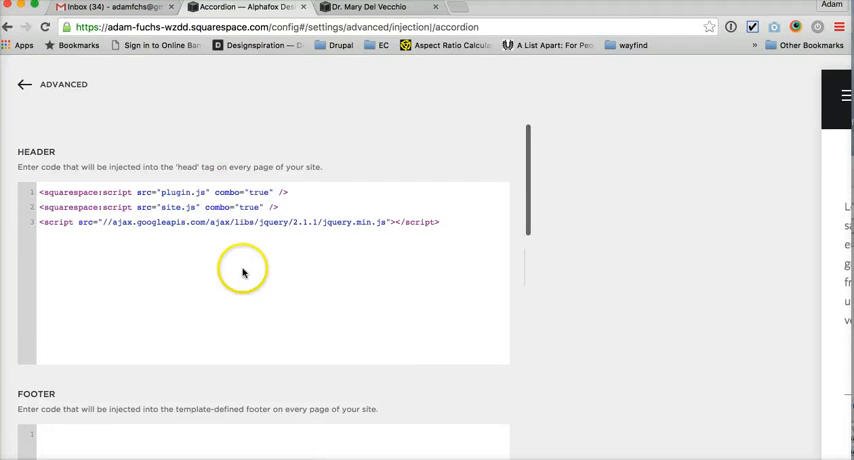
pyautogui.scroll(-3)
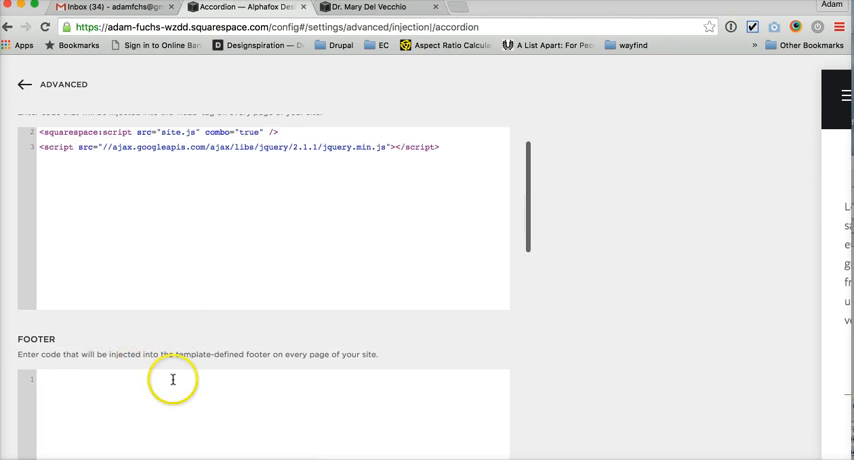
pyautogui.scroll(3)
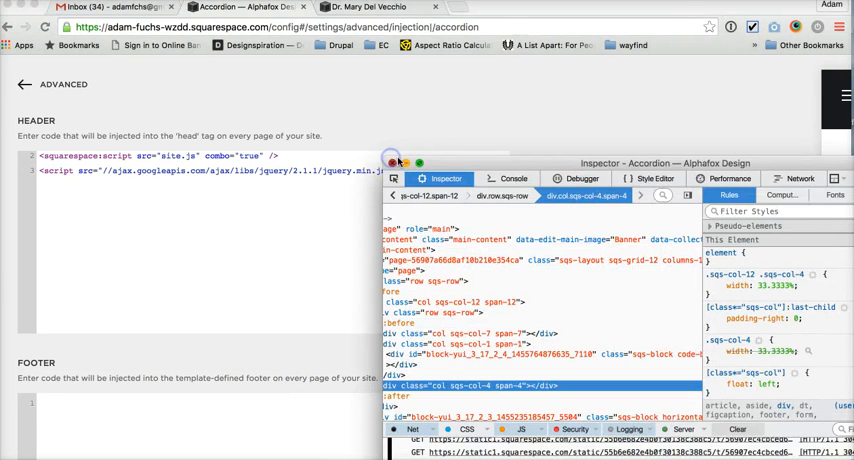
pyautogui.click(393, 162)
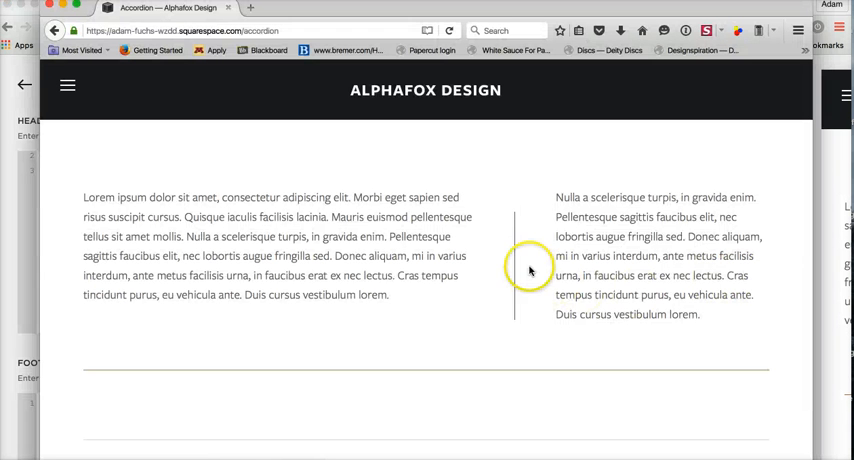
pyautogui.moveTo(454, 284)
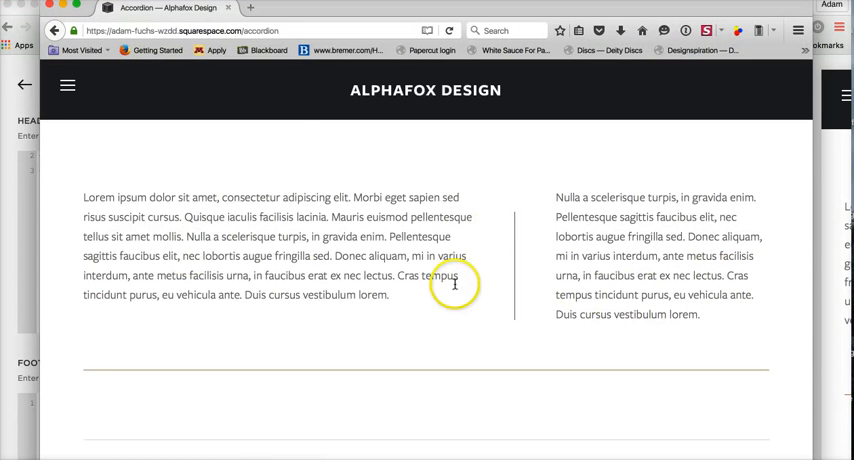
pyautogui.moveTo(139, 157)
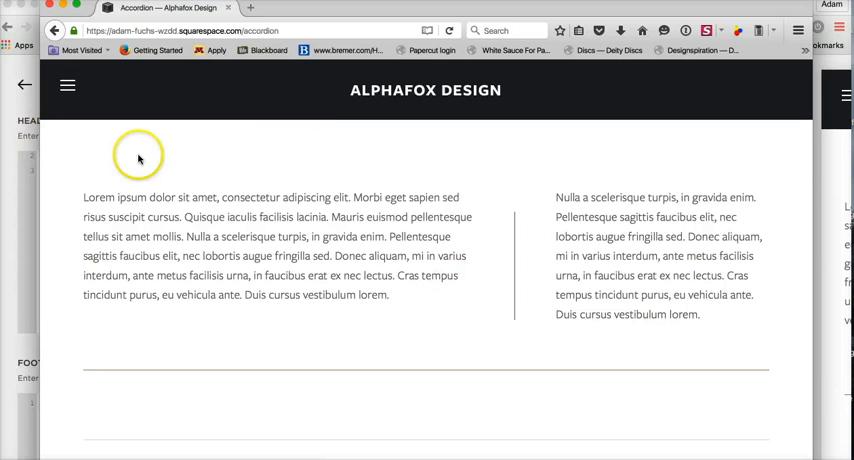
pyautogui.moveTo(289, 248)
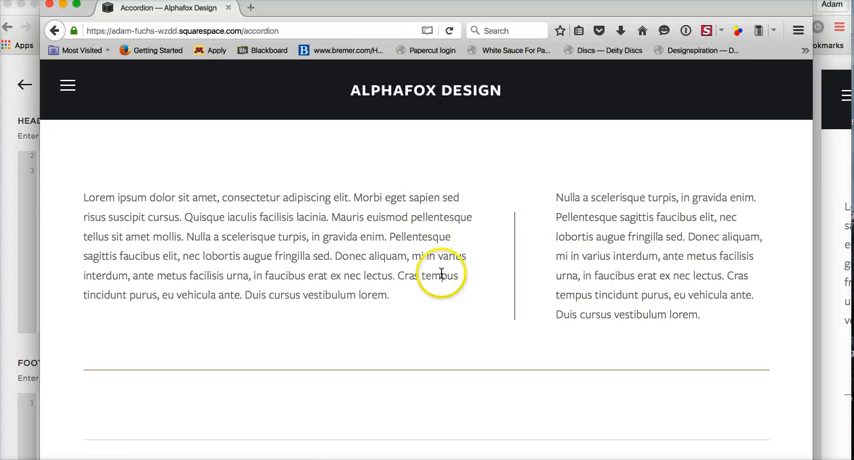
pyautogui.moveTo(333, 162)
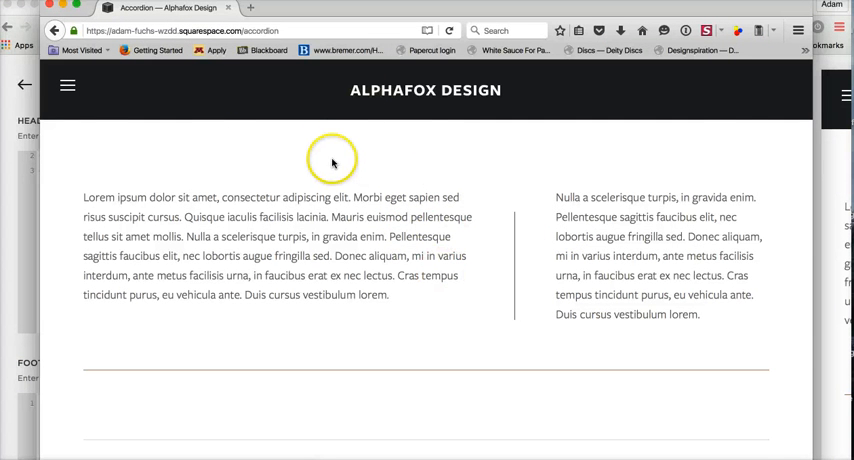
pyautogui.scroll(-3)
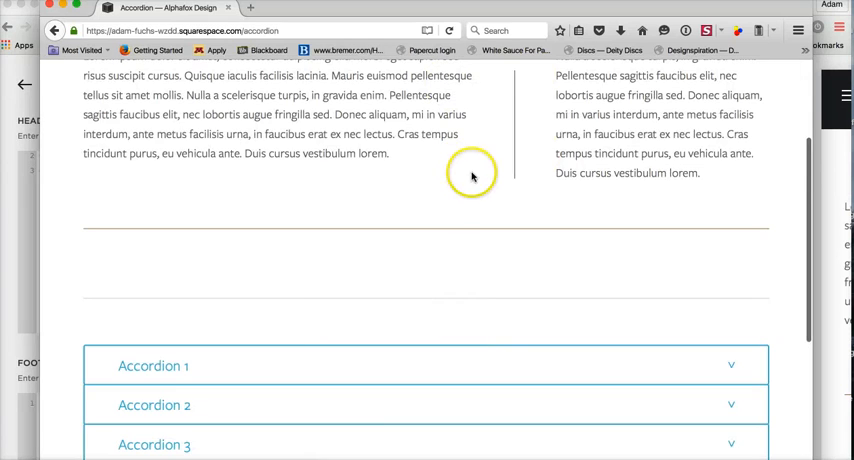
pyautogui.scroll(-3)
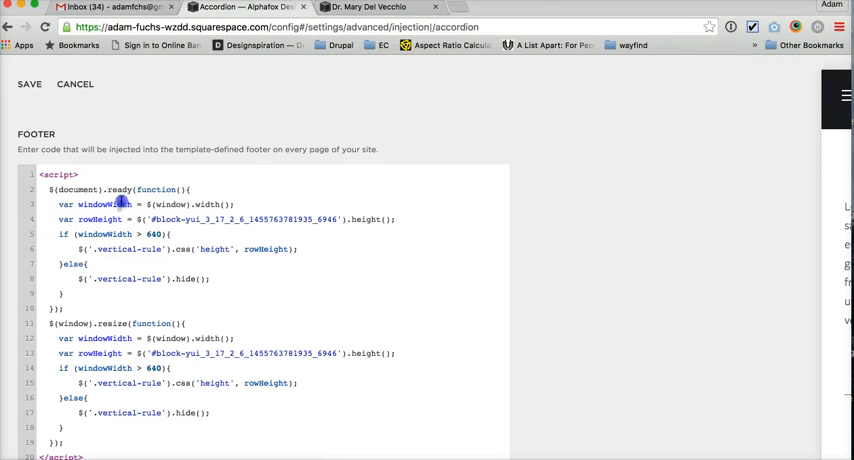
pyautogui.moveTo(416, 340)
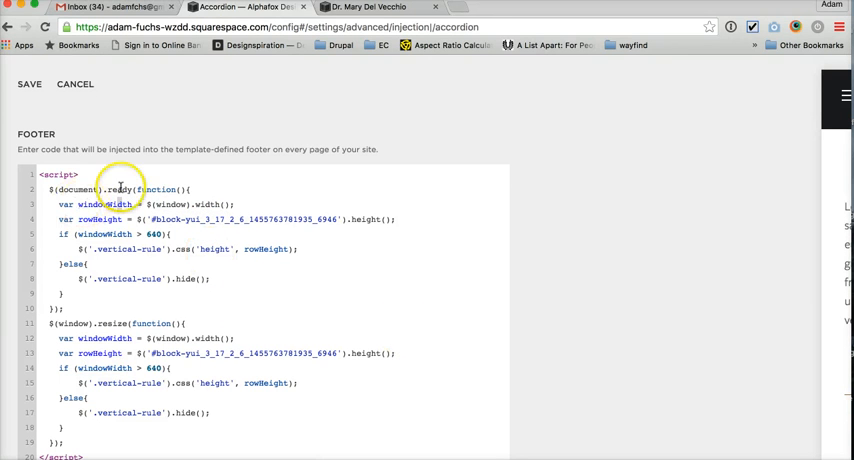
pyautogui.moveTo(175, 204)
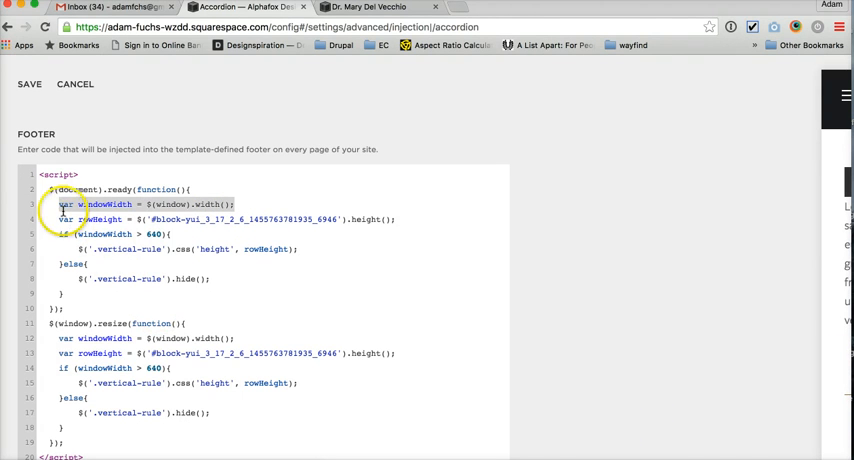
# Highlight the windowWidth check and the measured #block id in the footer script
pyautogui.click(100, 219)
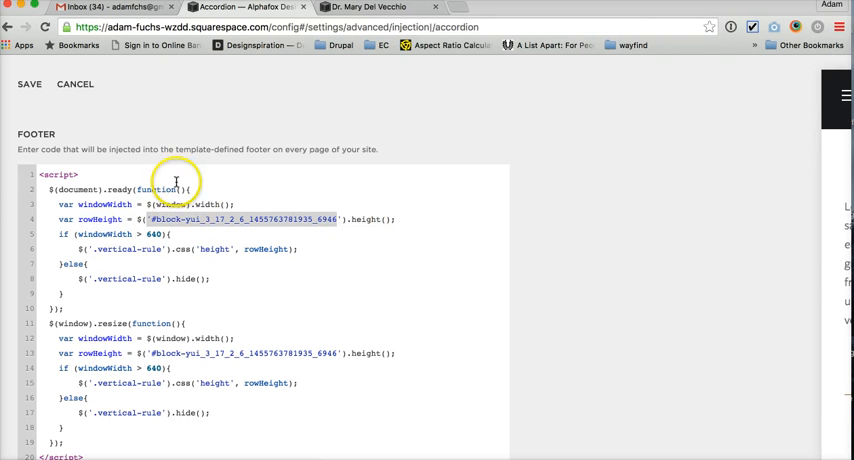
pyautogui.moveTo(350, 213)
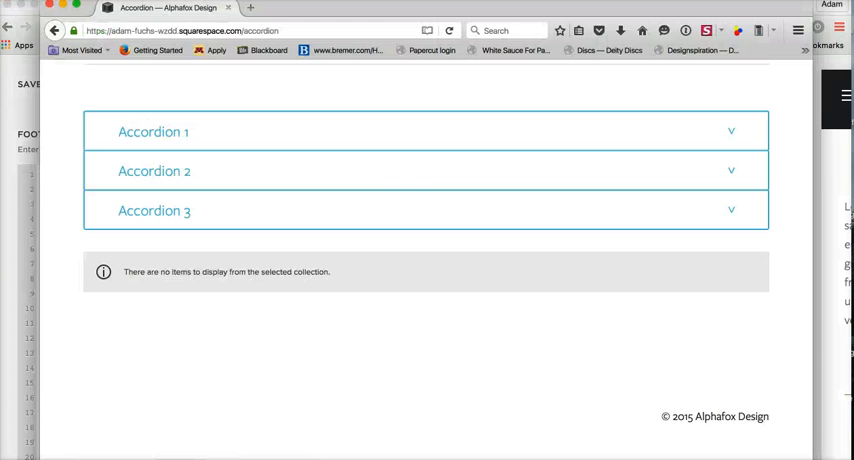
pyautogui.moveTo(446, 242)
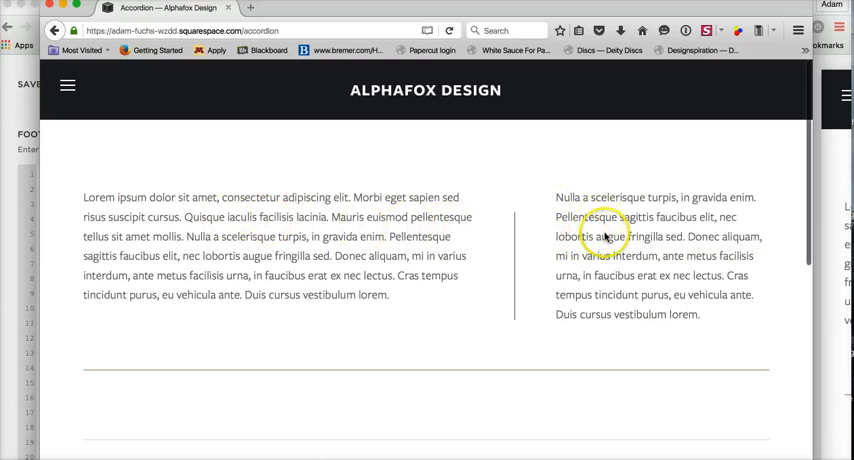
pyautogui.moveTo(385, 208)
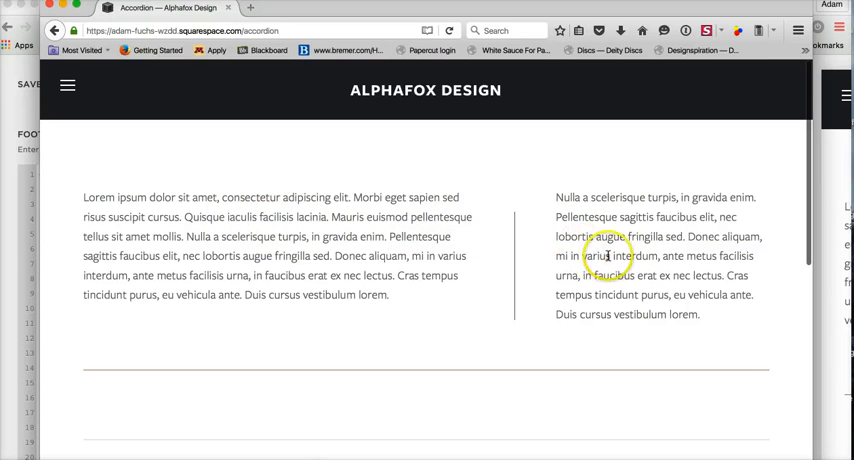
pyautogui.moveTo(771, 301)
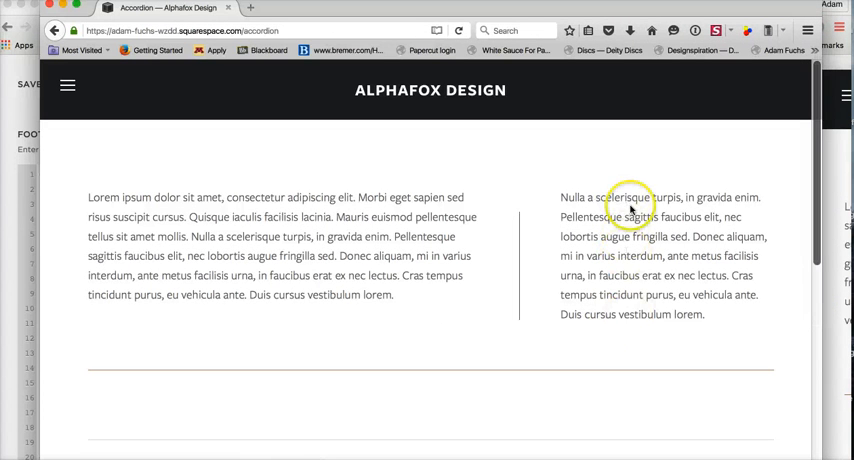
pyautogui.moveTo(8, 234)
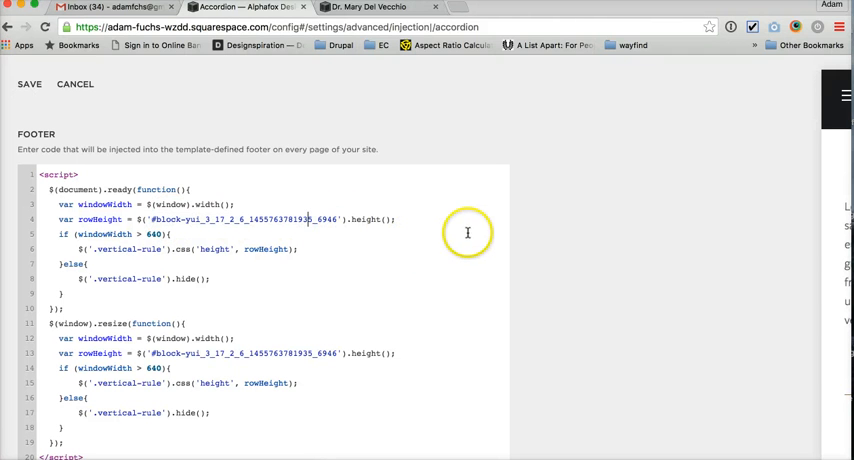
pyautogui.moveTo(352, 224)
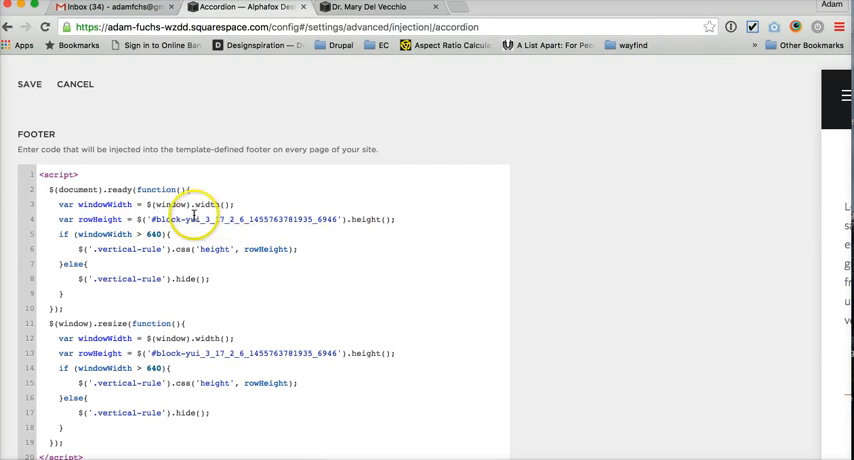
# Review the rowHeight and height-setting lines, then select the $(window).resize block to remove it
pyautogui.doubleClick(99, 219)
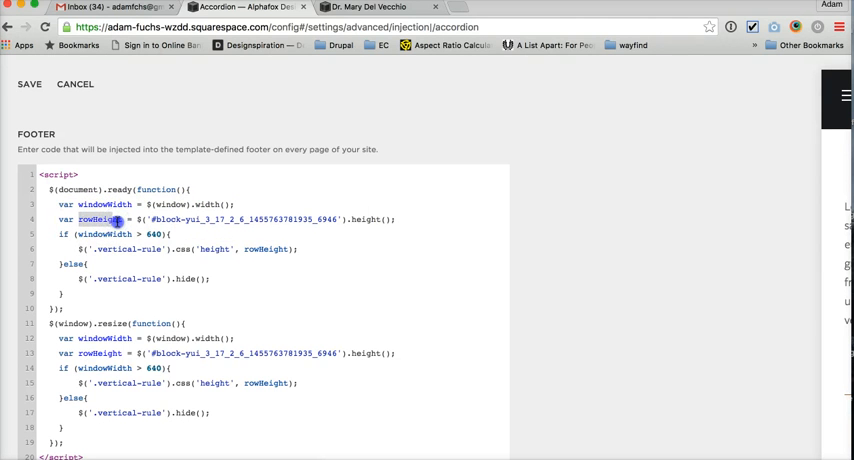
pyautogui.moveTo(395, 279)
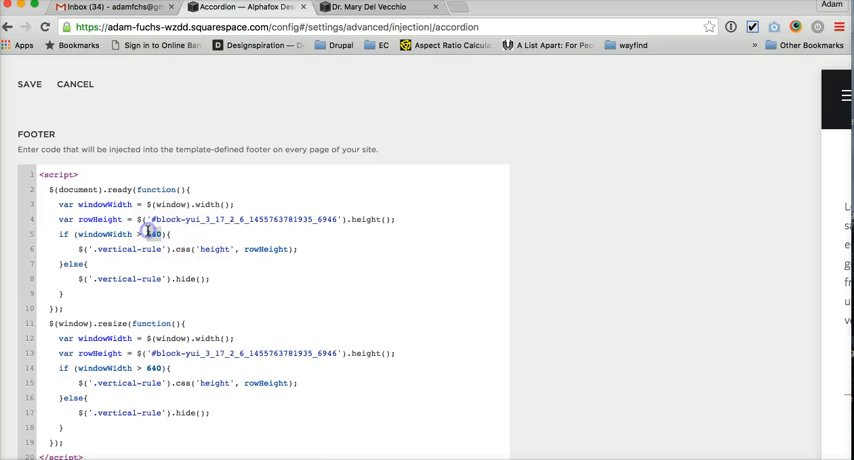
pyautogui.moveTo(198, 253)
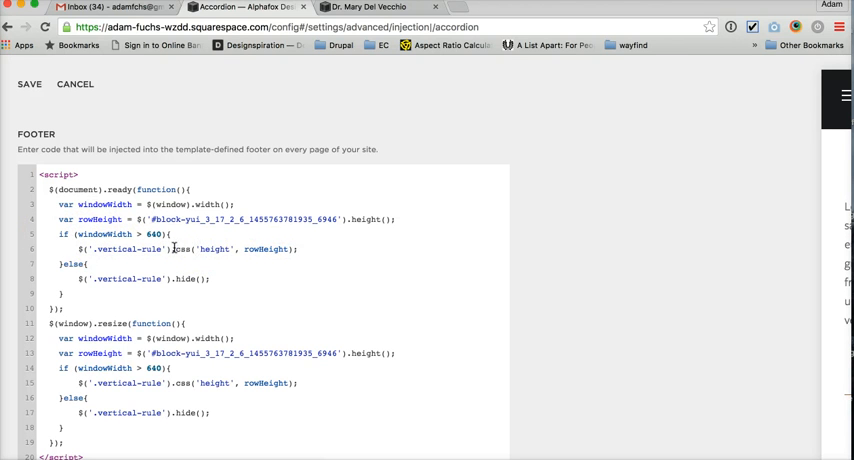
pyautogui.doubleClick(213, 249)
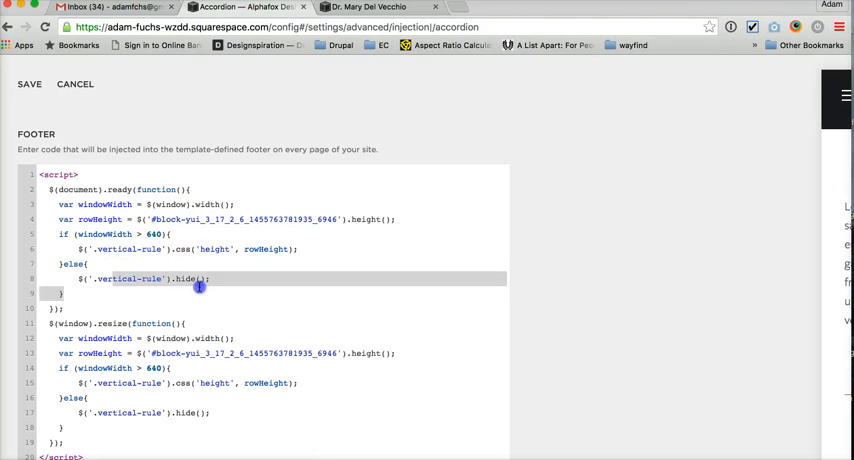
pyautogui.click(210, 300)
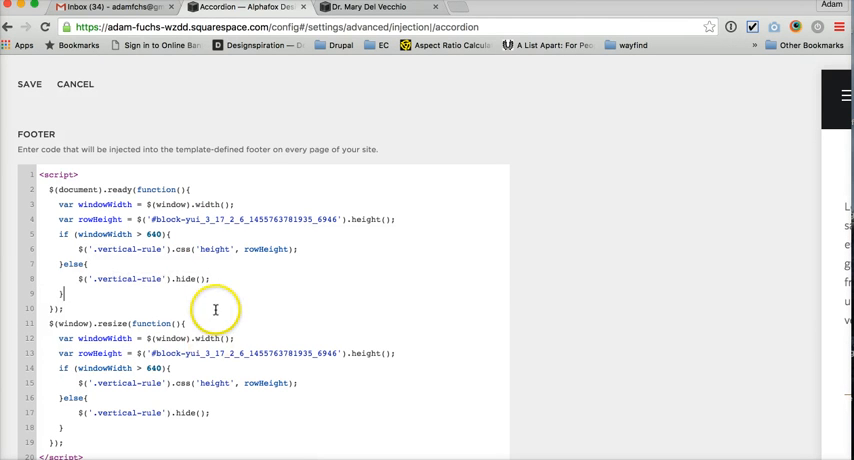
pyautogui.scroll(3)
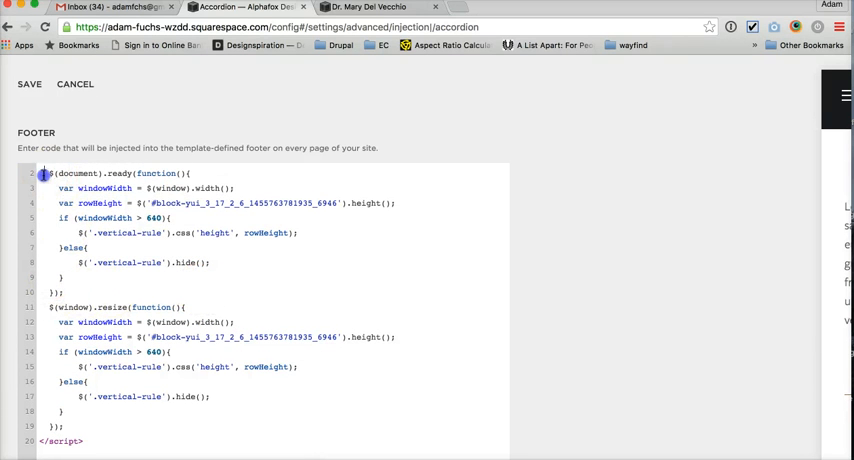
pyautogui.moveTo(43, 173); pyautogui.dragTo(82, 292)
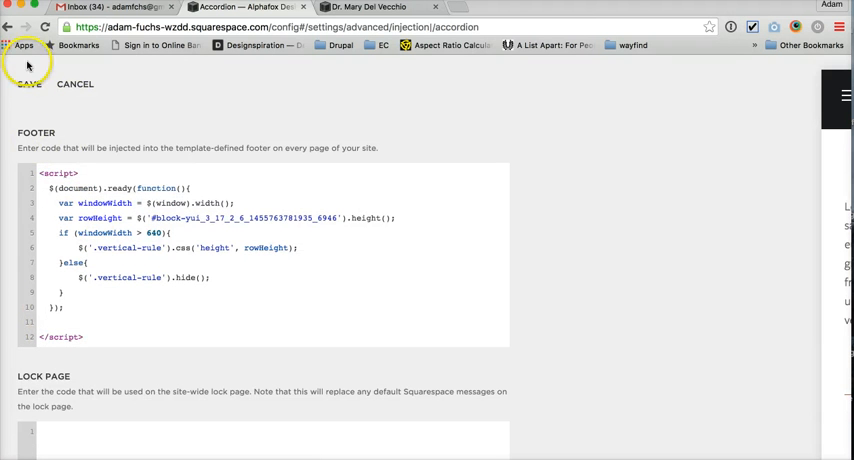
# Save the footer code injection with the resize handler removed
pyautogui.click(28, 84)
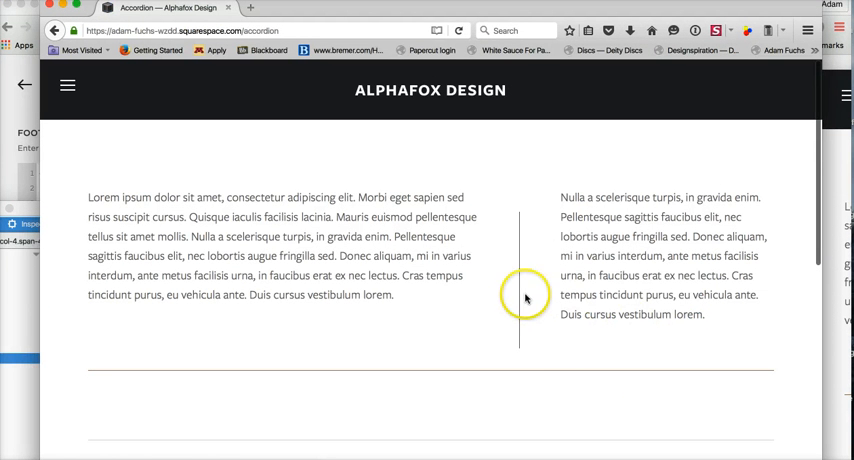
pyautogui.moveTo(128, 229)
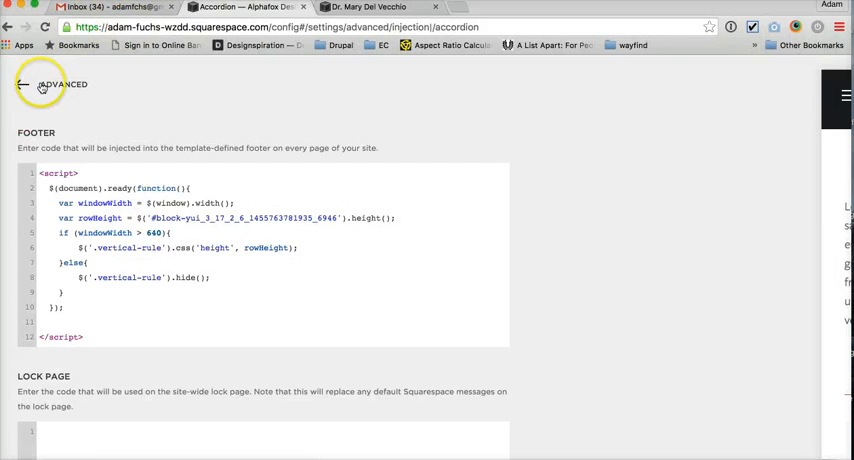
# Go to Design > Custom CSS, open it in a separate window, and save the styles
pyautogui.click(22, 84)
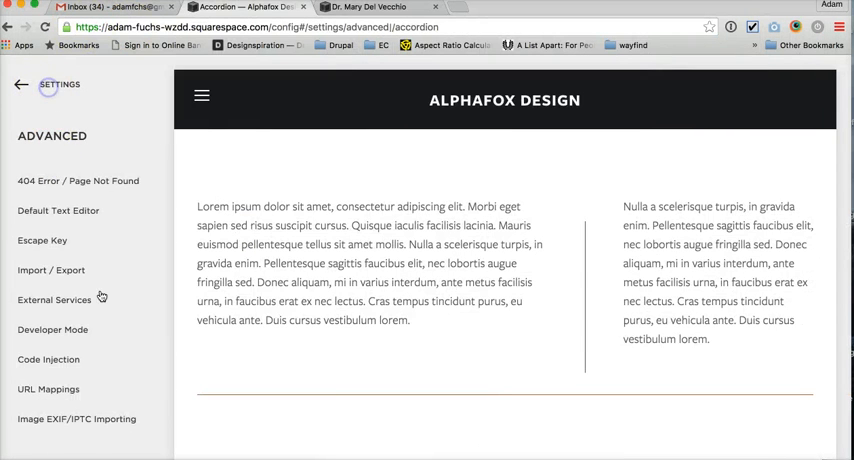
pyautogui.click(21, 84)
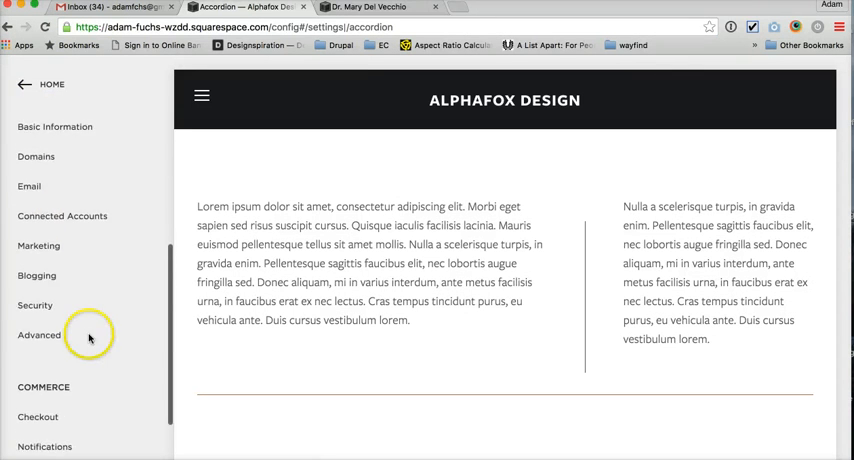
pyautogui.click(51, 84)
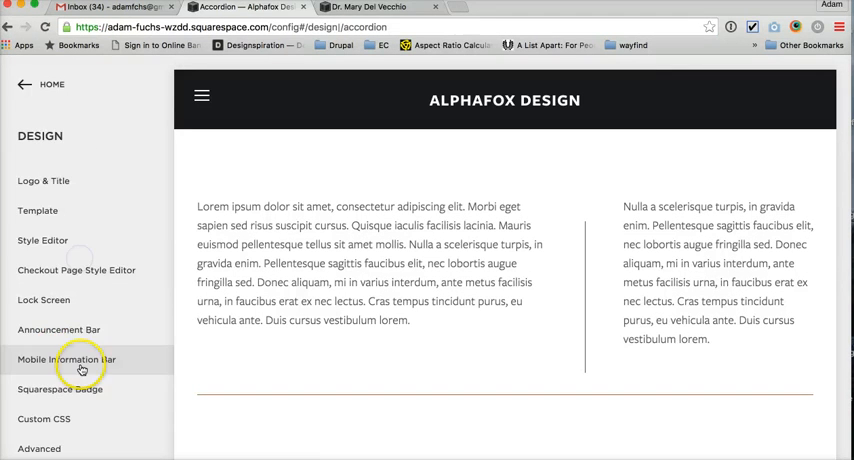
pyautogui.click(42, 240)
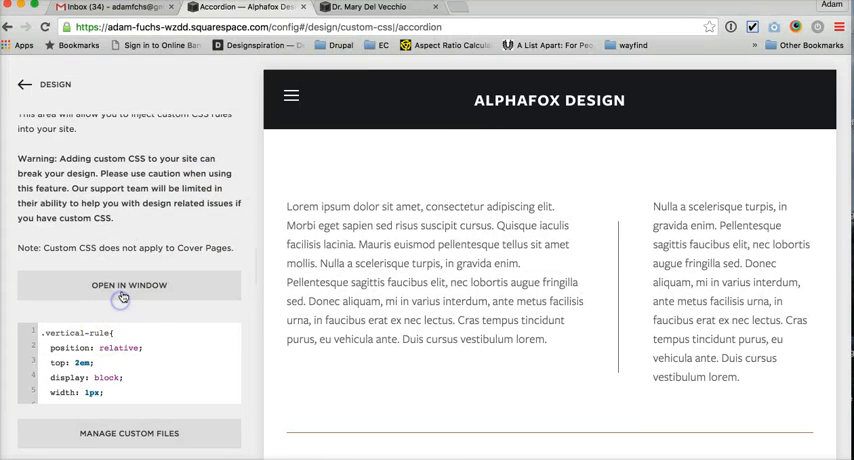
pyautogui.click(129, 285)
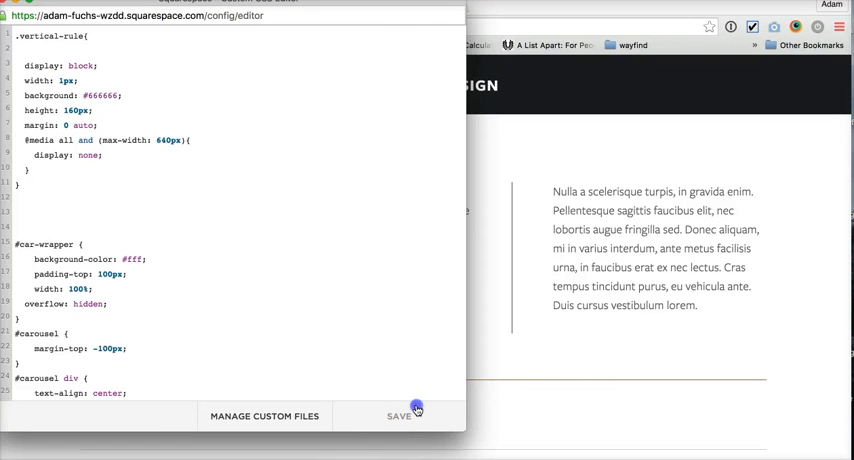
pyautogui.click(398, 416)
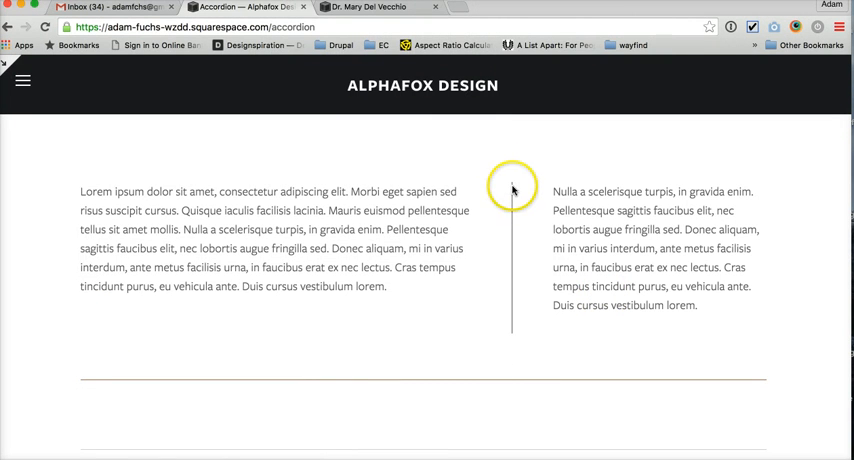
pyautogui.moveTo(592, 298)
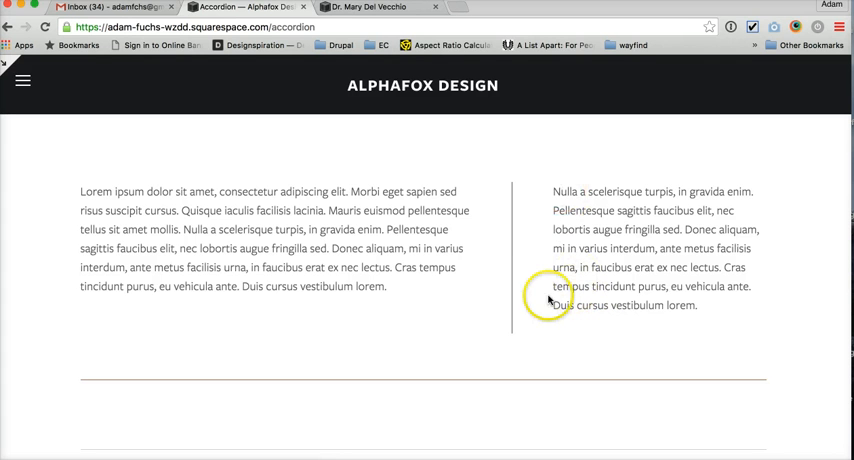
pyautogui.moveTo(516, 250)
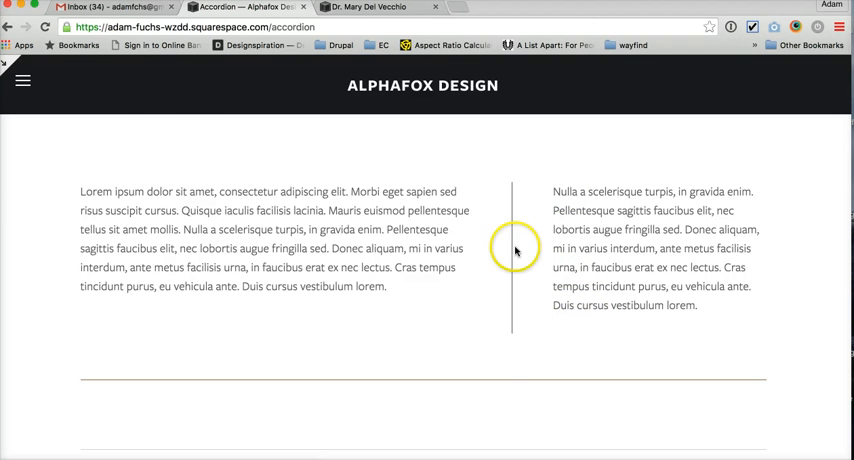
pyautogui.moveTo(12, 48)
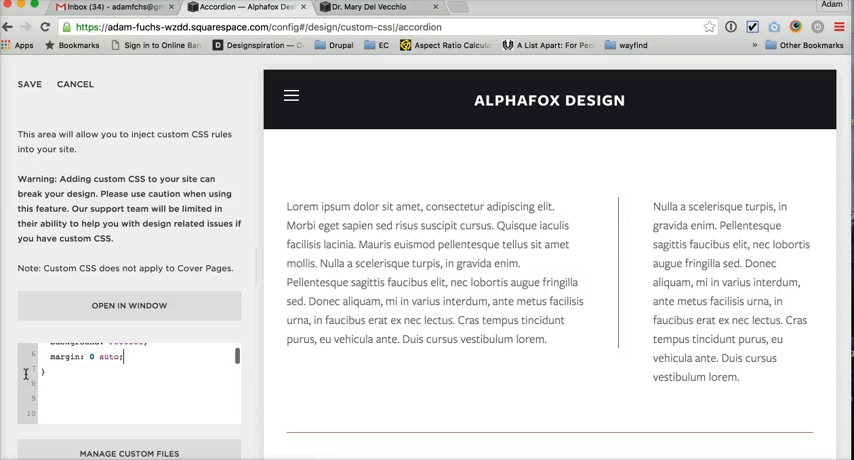
# Scroll up to view the vertical rule on the live Accordion page
pyautogui.scroll(3)
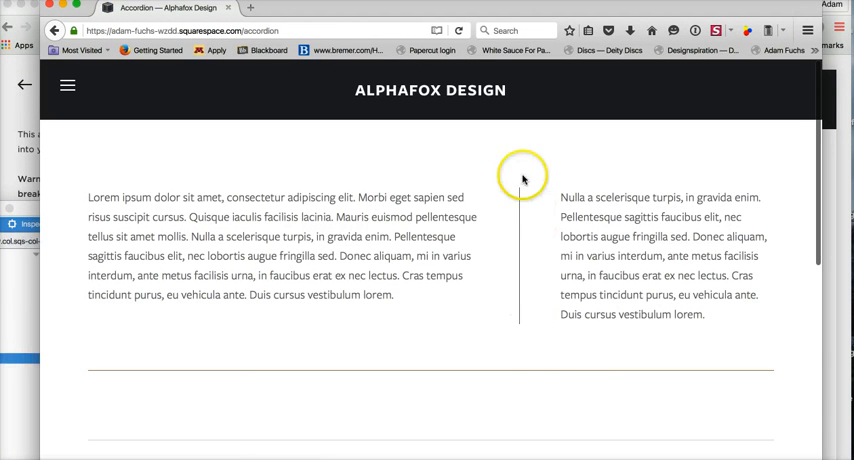
pyautogui.moveTo(586, 197)
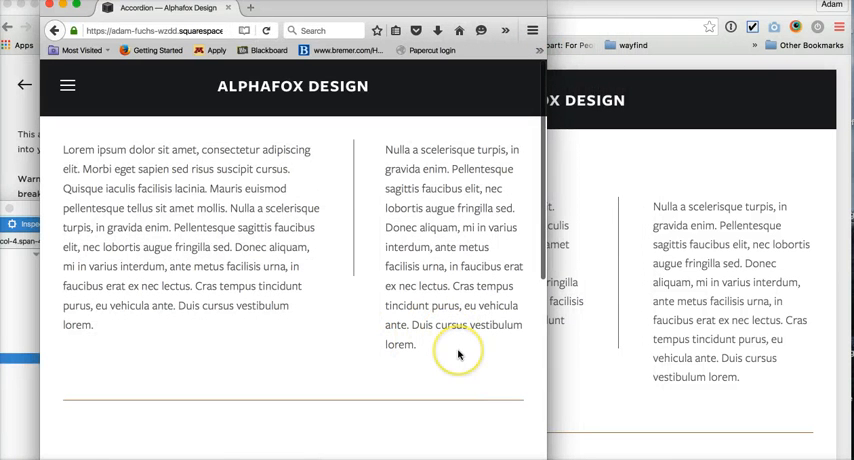
pyautogui.moveTo(378, 179)
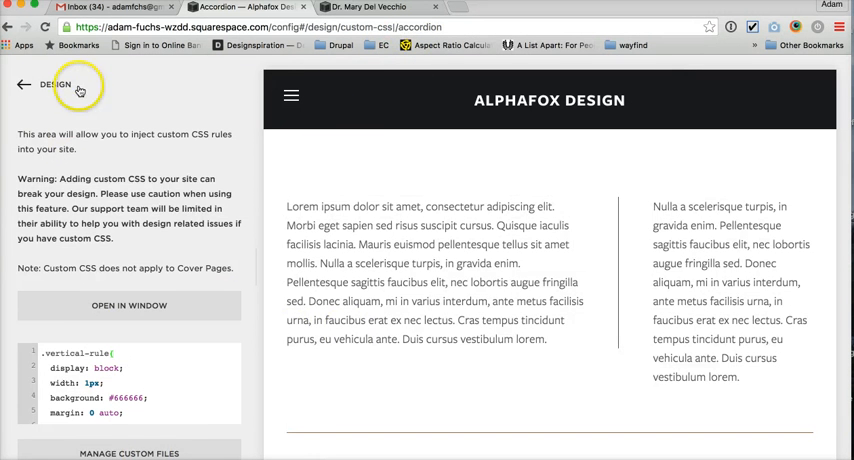
# Navigate from Design to Settings > Advanced > Code Injection and scroll to the footer script
pyautogui.click(47, 84)
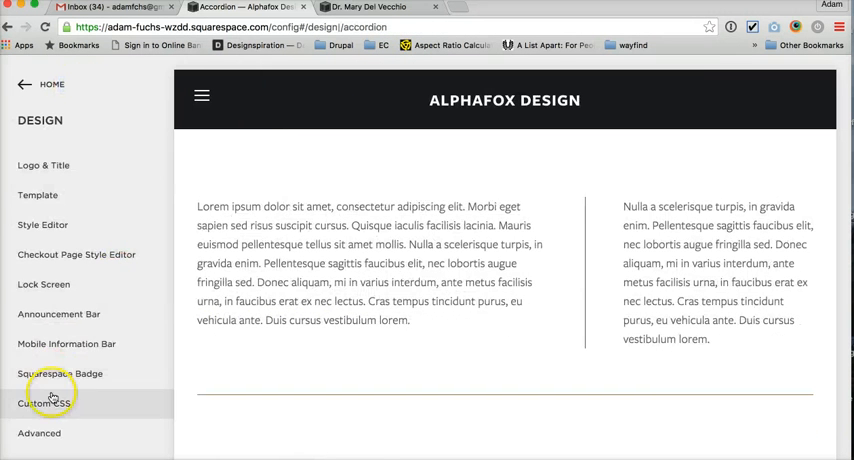
pyautogui.click(39, 433)
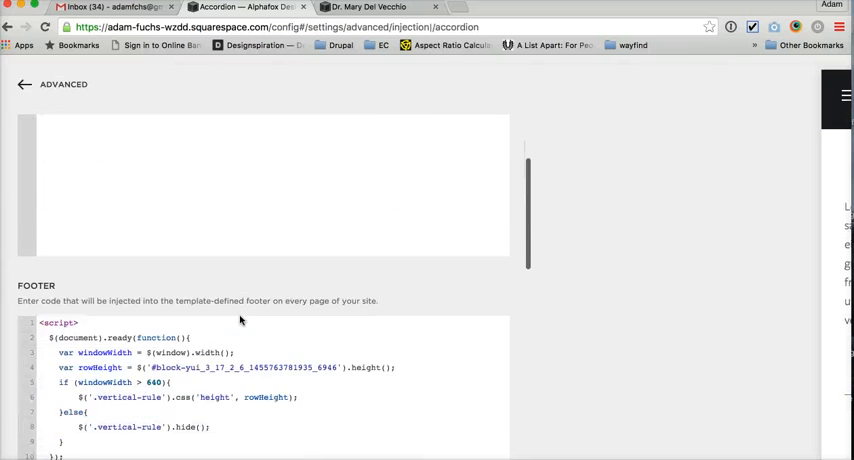
pyautogui.scroll(-3)
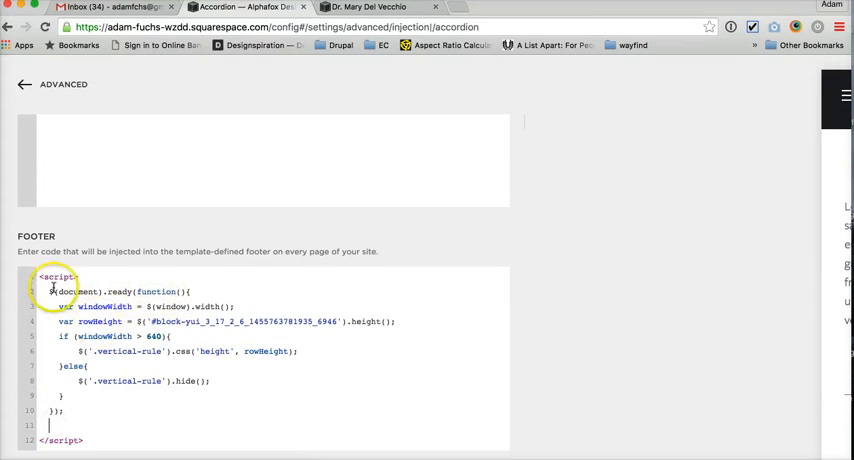
pyautogui.moveTo(174, 419)
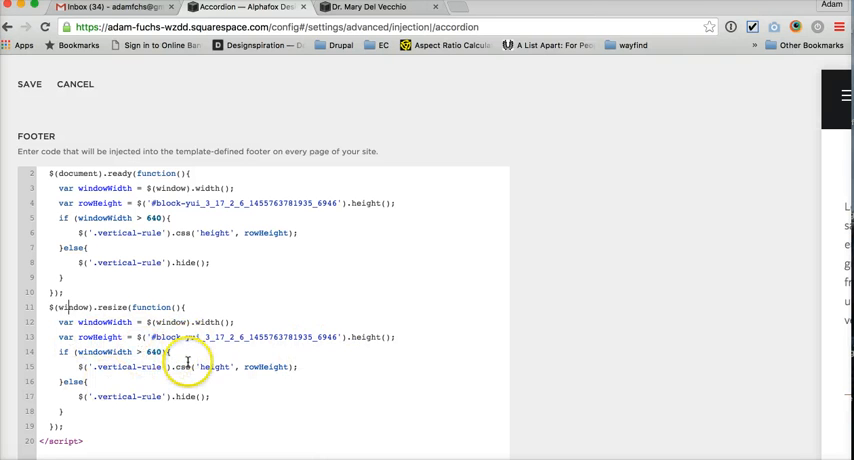
pyautogui.moveTo(283, 337)
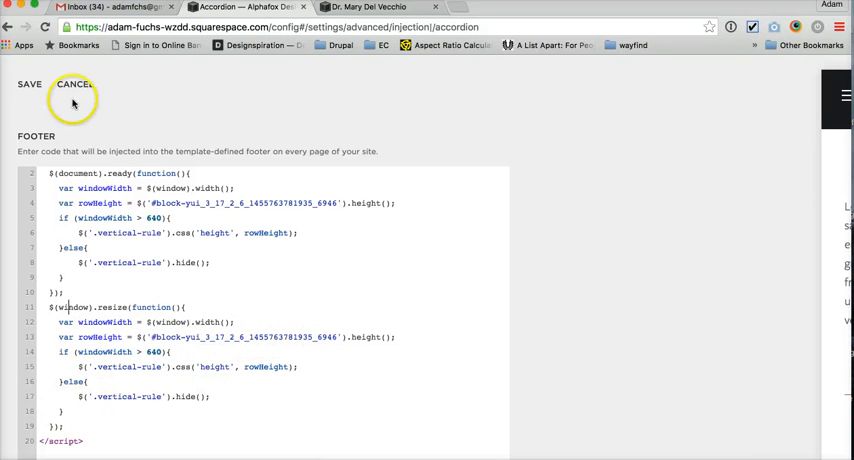
# Save the footer script with the $(window).resize height handler restored
pyautogui.click(29, 84)
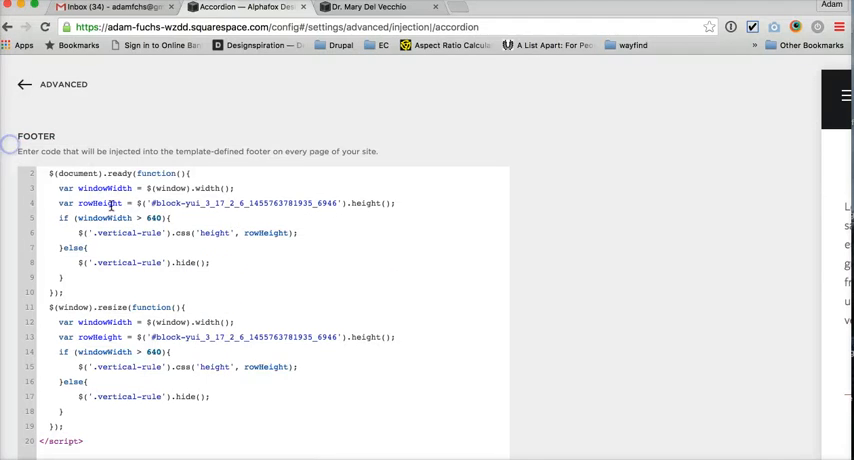
pyautogui.scroll(3)
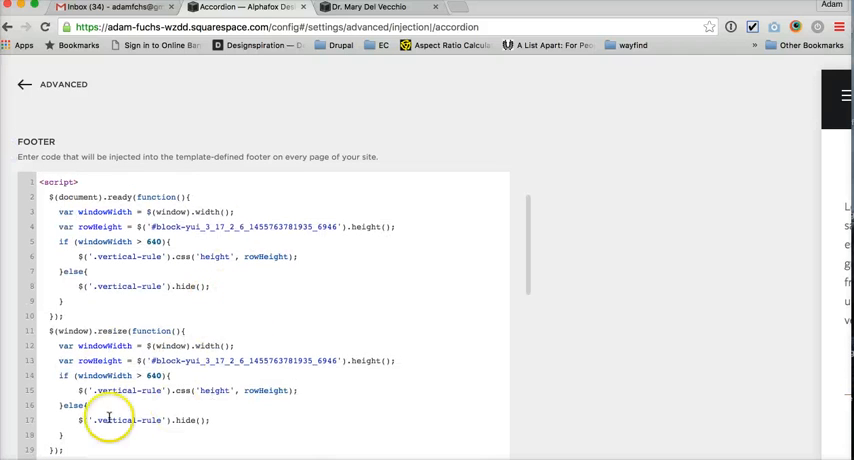
# Add $('.vertical-rule').show(); inside both width-check branches and save the footer script
pyautogui.doubleClick(189, 420)
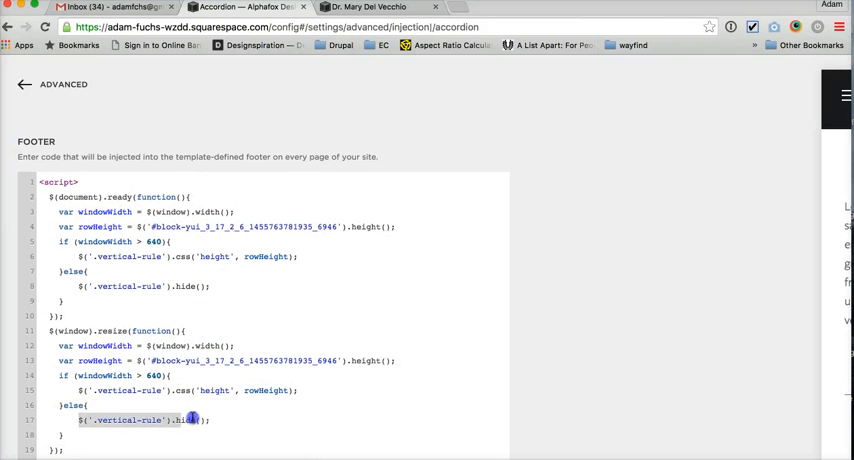
pyautogui.click(191, 375)
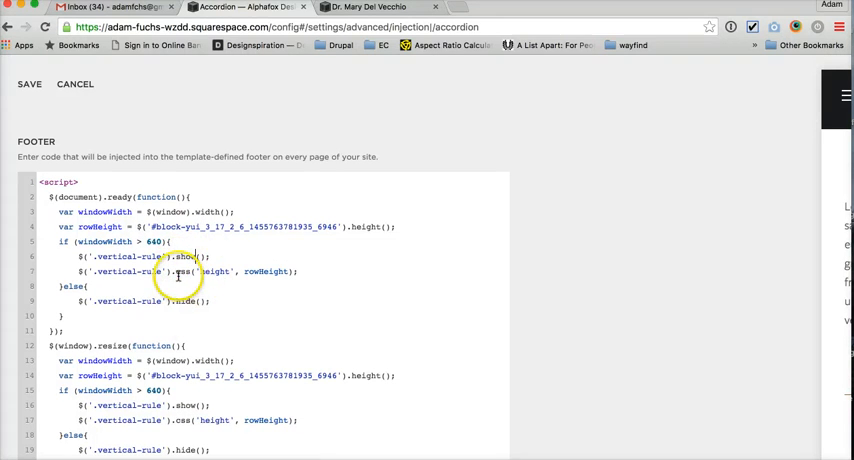
pyautogui.click(29, 84)
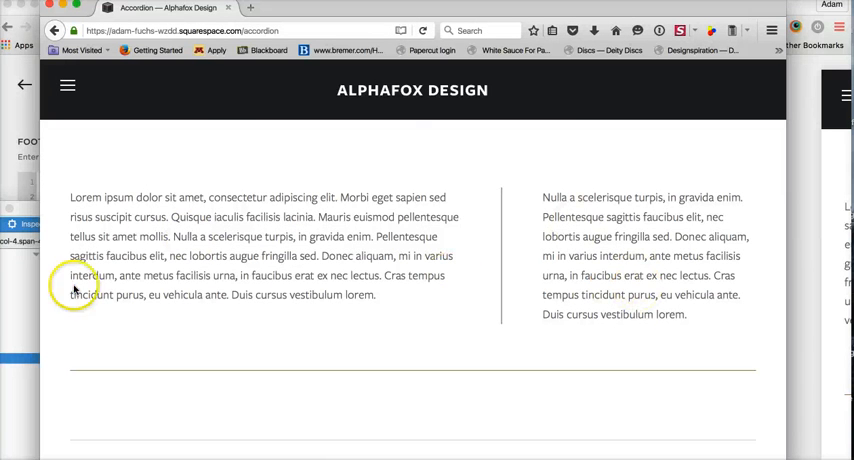
pyautogui.moveTo(429, 277)
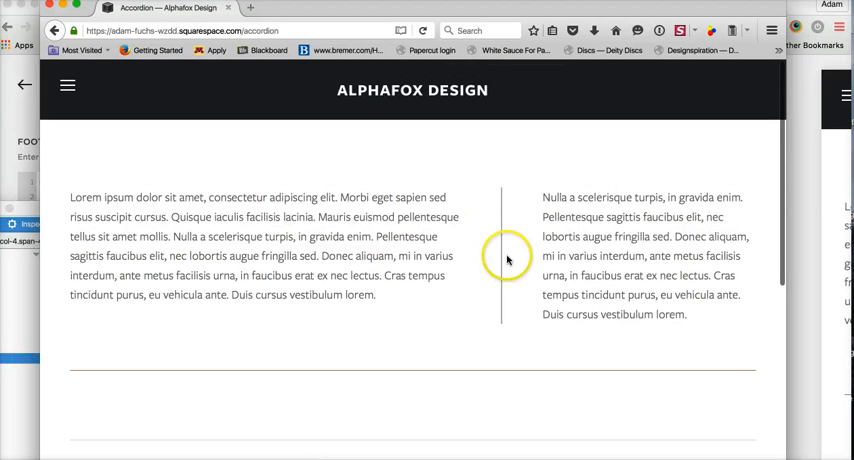
pyautogui.moveTo(556, 311)
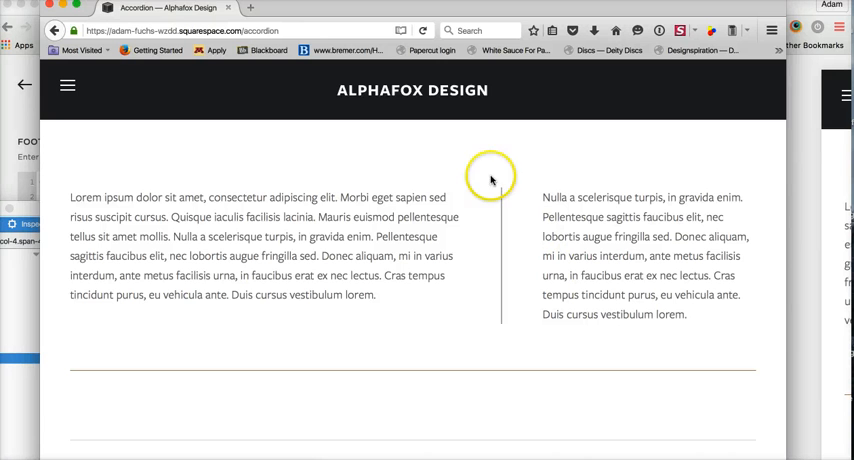
pyautogui.moveTo(503, 291)
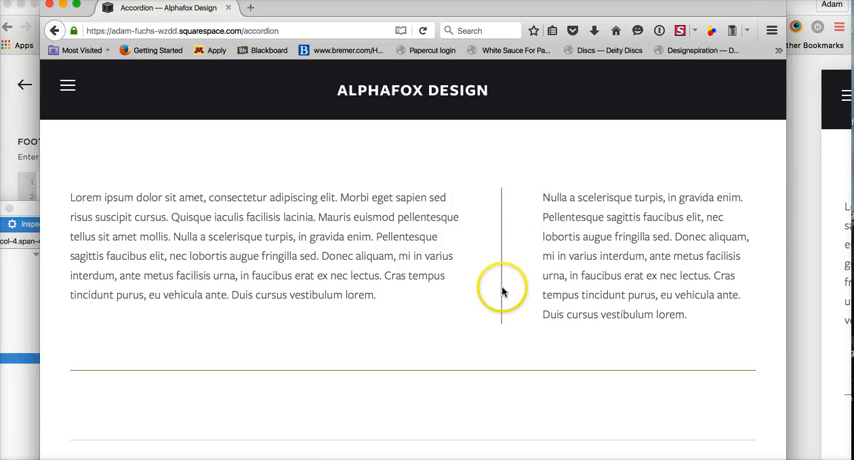
pyautogui.moveTo(14, 111)
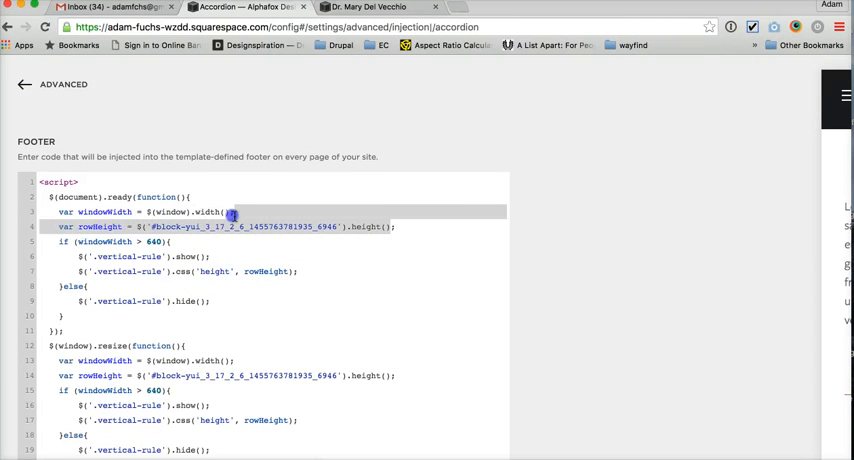
# Add var minHeight = rowHeight - 40; after the rowHeight variable in the footer script
pyautogui.click(400, 227)
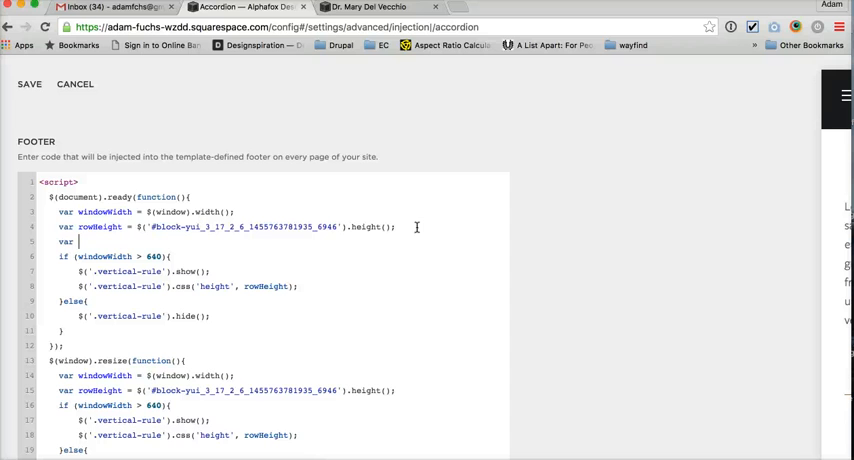
pyautogui.write('minhe')
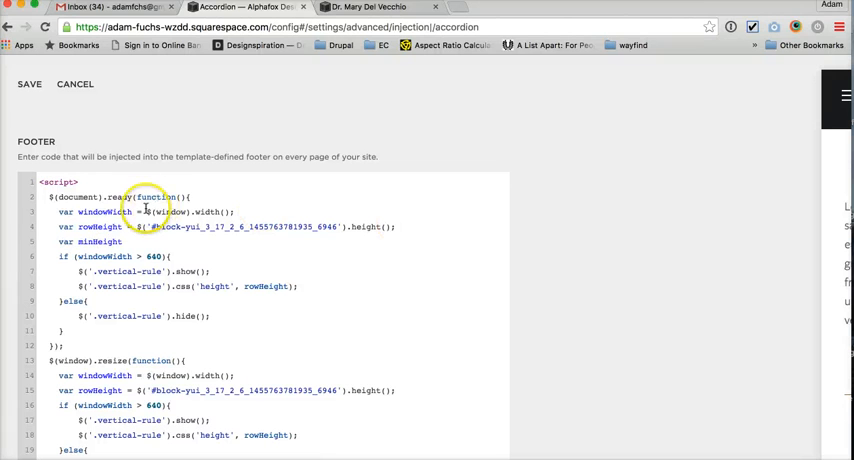
pyautogui.doubleClick(100, 227)
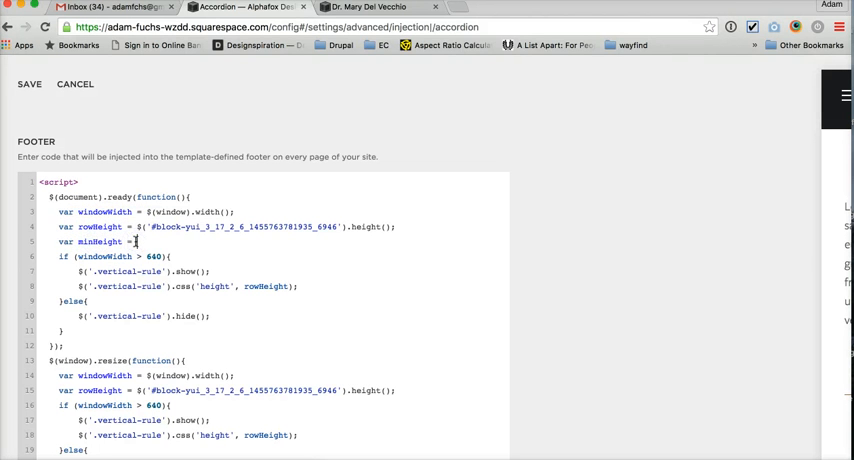
pyautogui.write('rowHei')
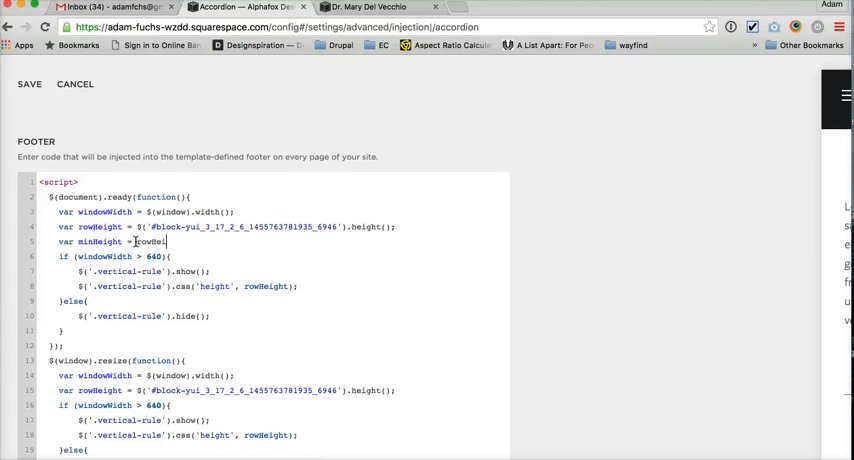
pyautogui.write('=')
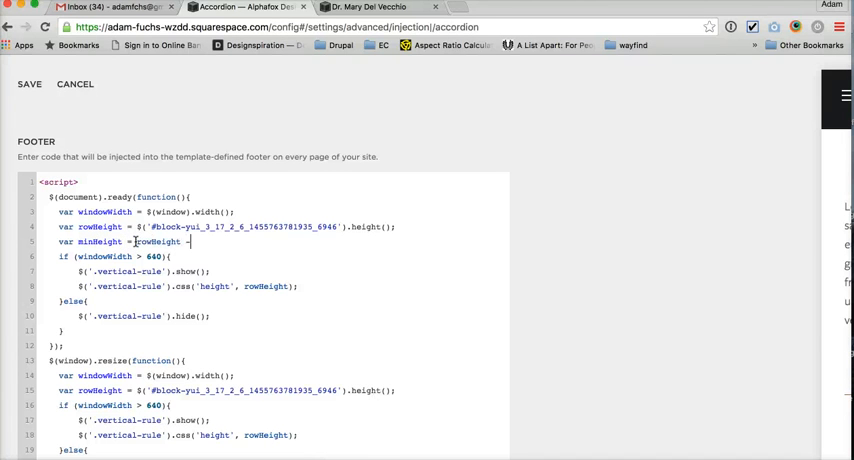
pyautogui.write('40;')
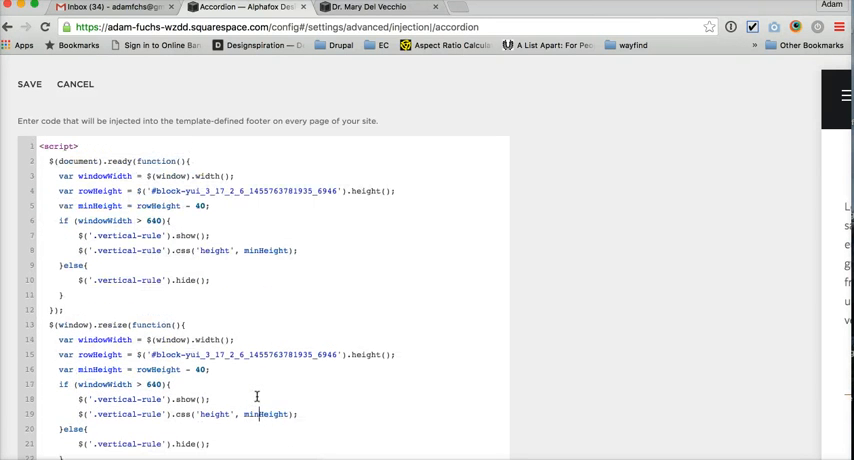
pyautogui.scroll(-3)
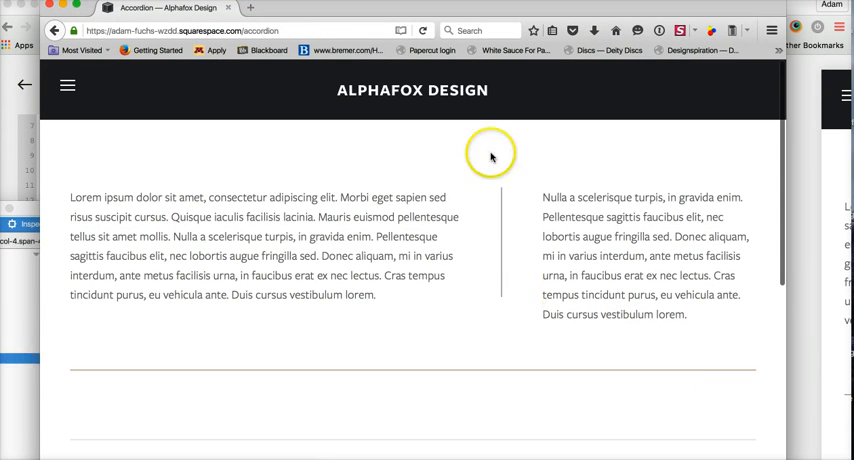
pyautogui.moveTo(505, 256)
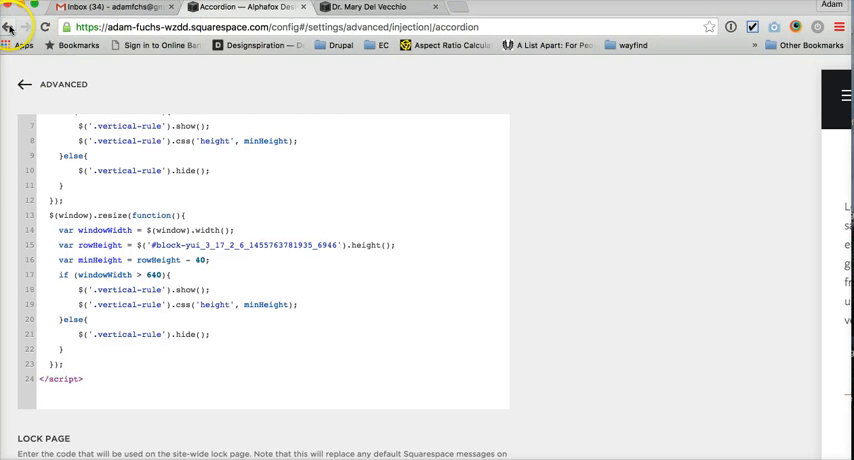
# Back out of Code Injection to the main Squarespace admin menu
pyautogui.click(7, 27)
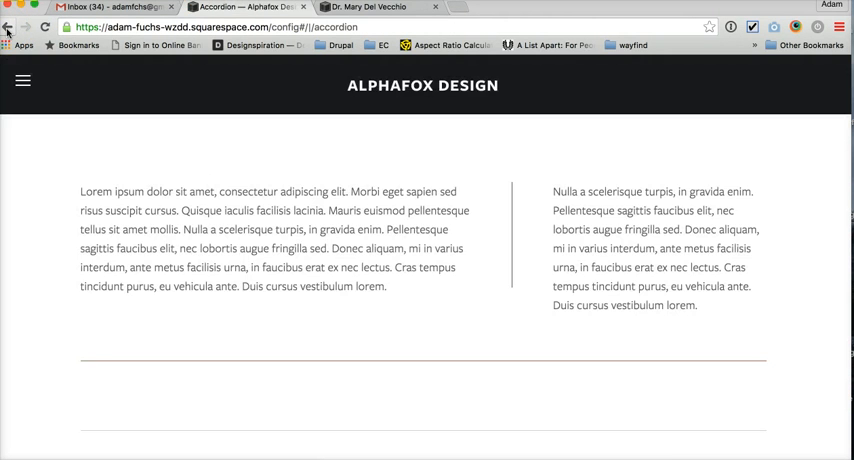
pyautogui.click(7, 27)
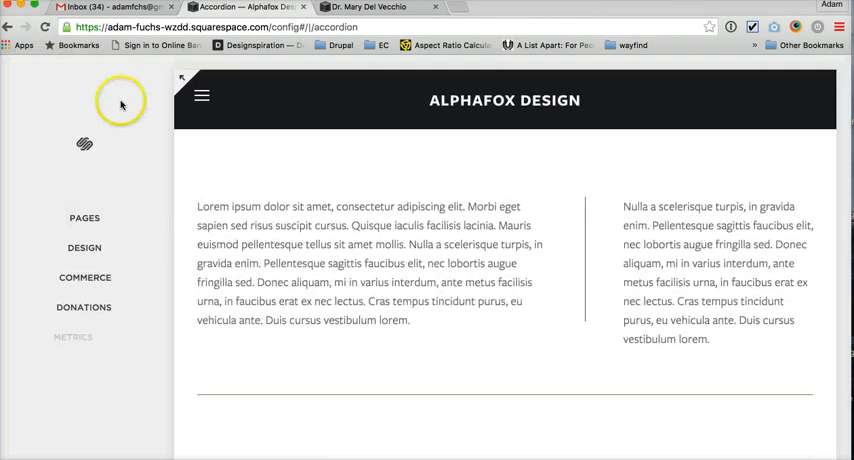
# In Design > Custom CSS, begin adding relative positioning to the .vertical-rule rule
pyautogui.click(84, 248)
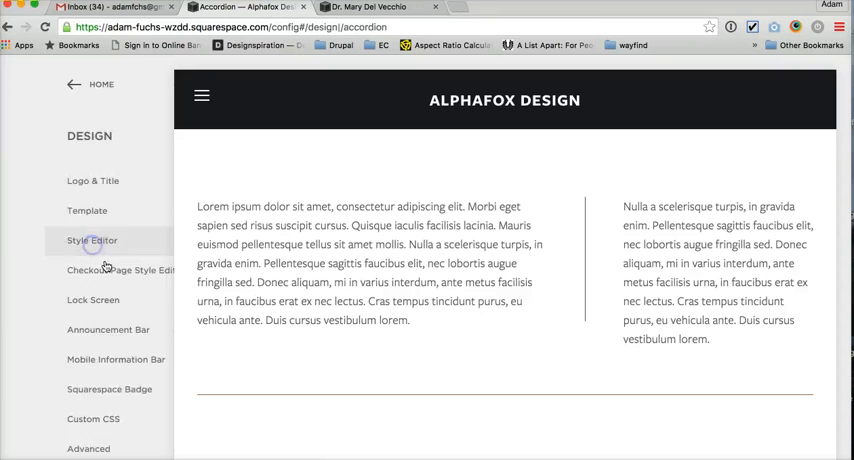
pyautogui.click(93, 419)
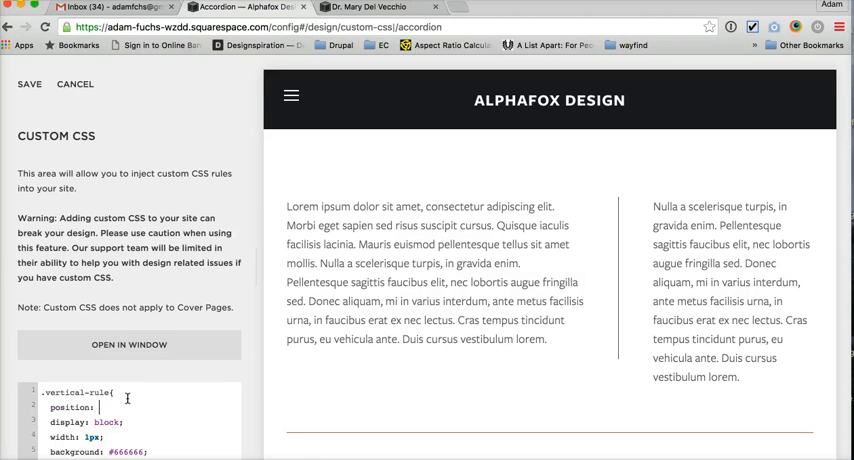
pyautogui.write('realt')
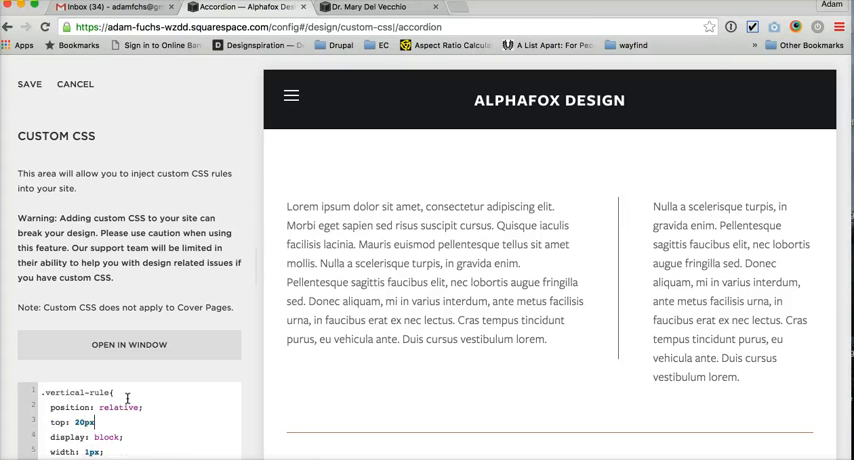
pyautogui.moveTo(241, 305)
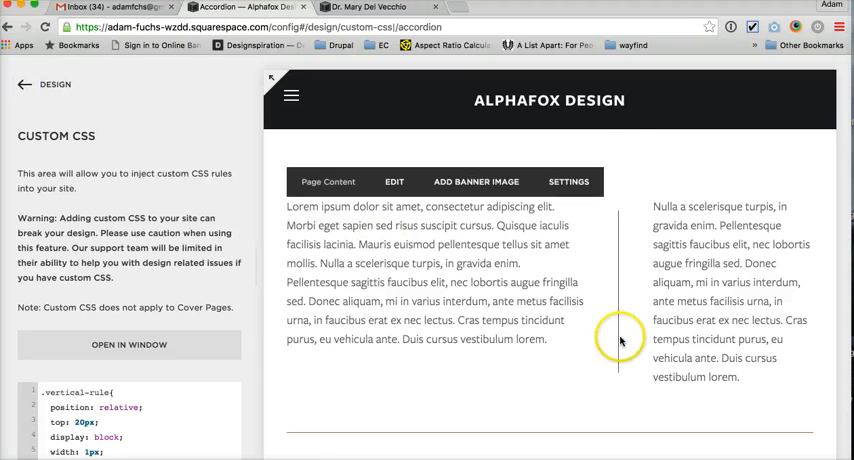
pyautogui.moveTo(620, 378)
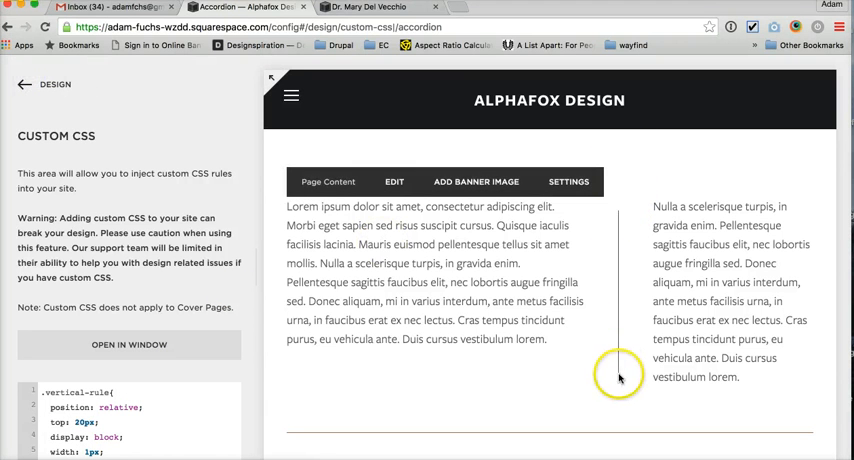